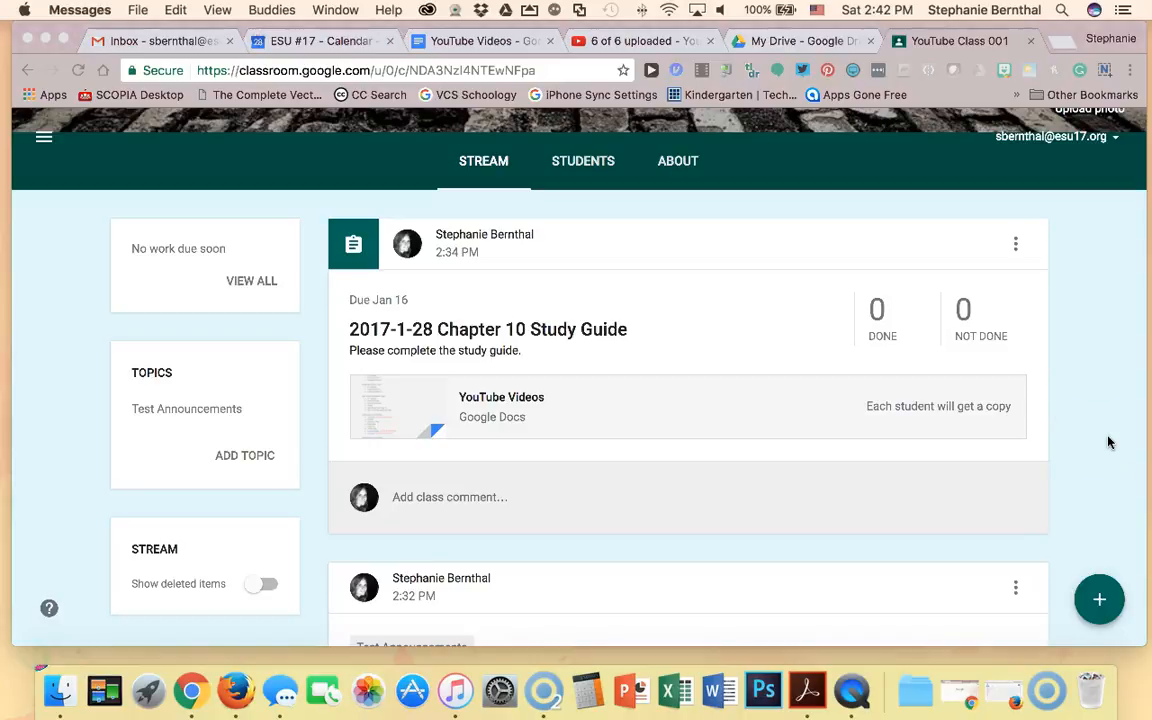
mouse_move(588, 360)
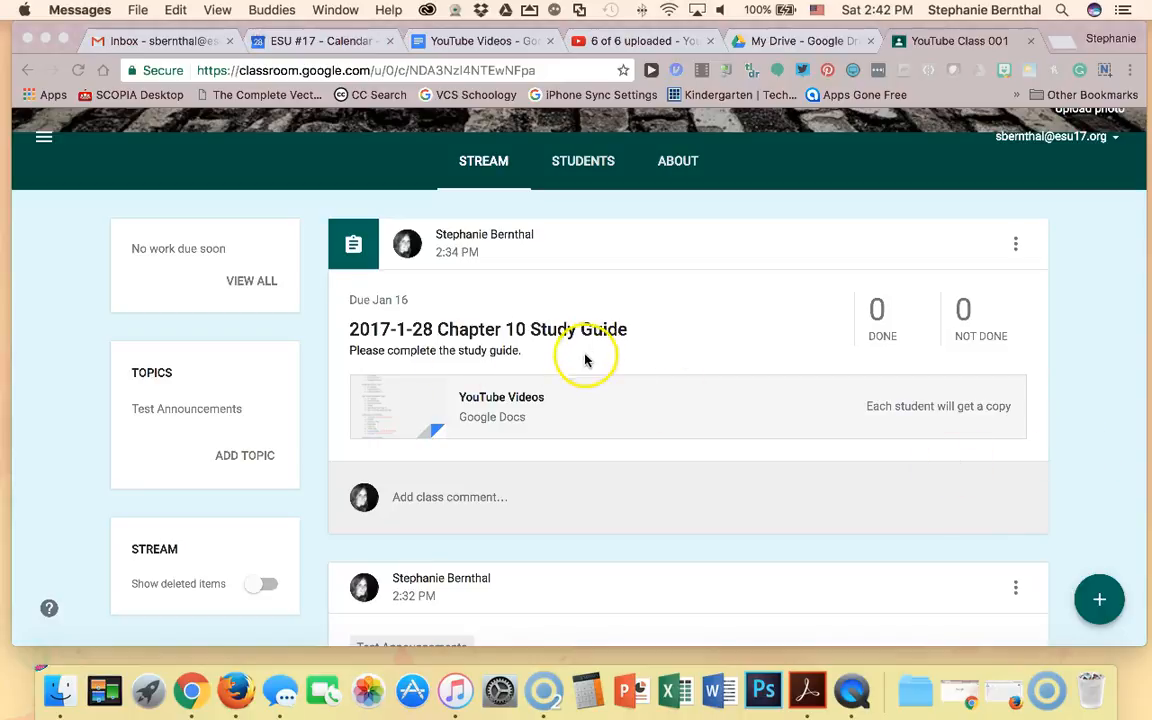
mouse_move(520, 410)
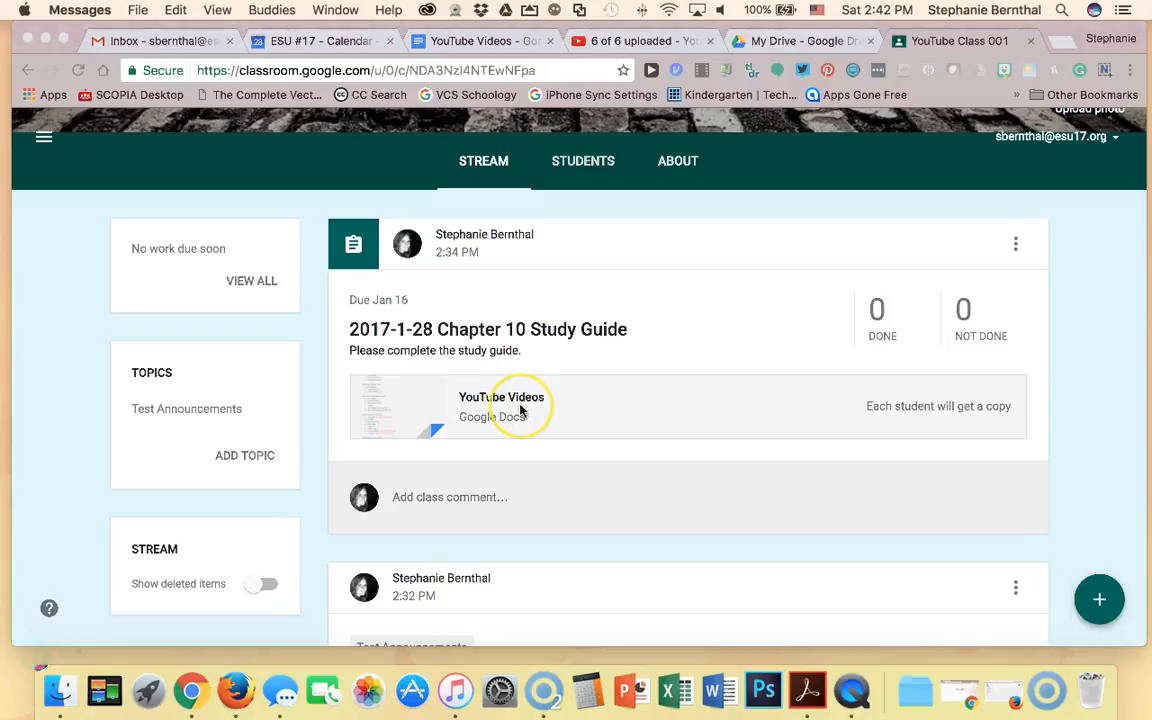
mouse_move(520, 410)
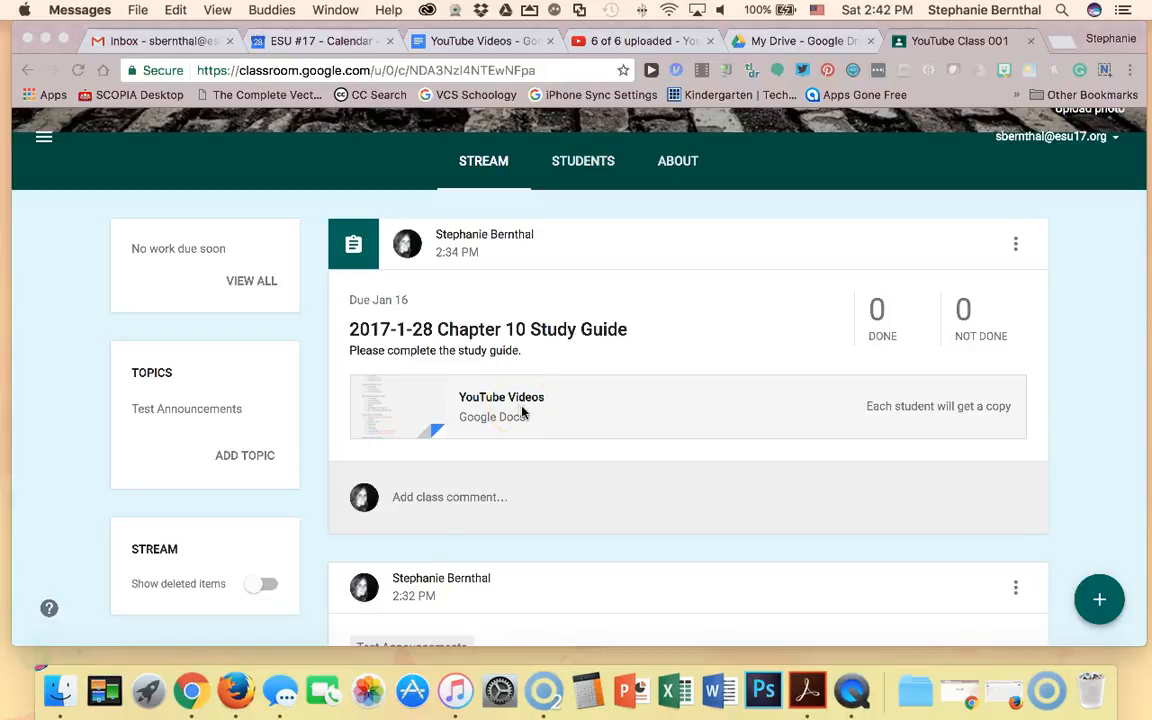
Switch to the student's browser and reach Classroom from Drive's Google apps grid.
left_click(244, 690)
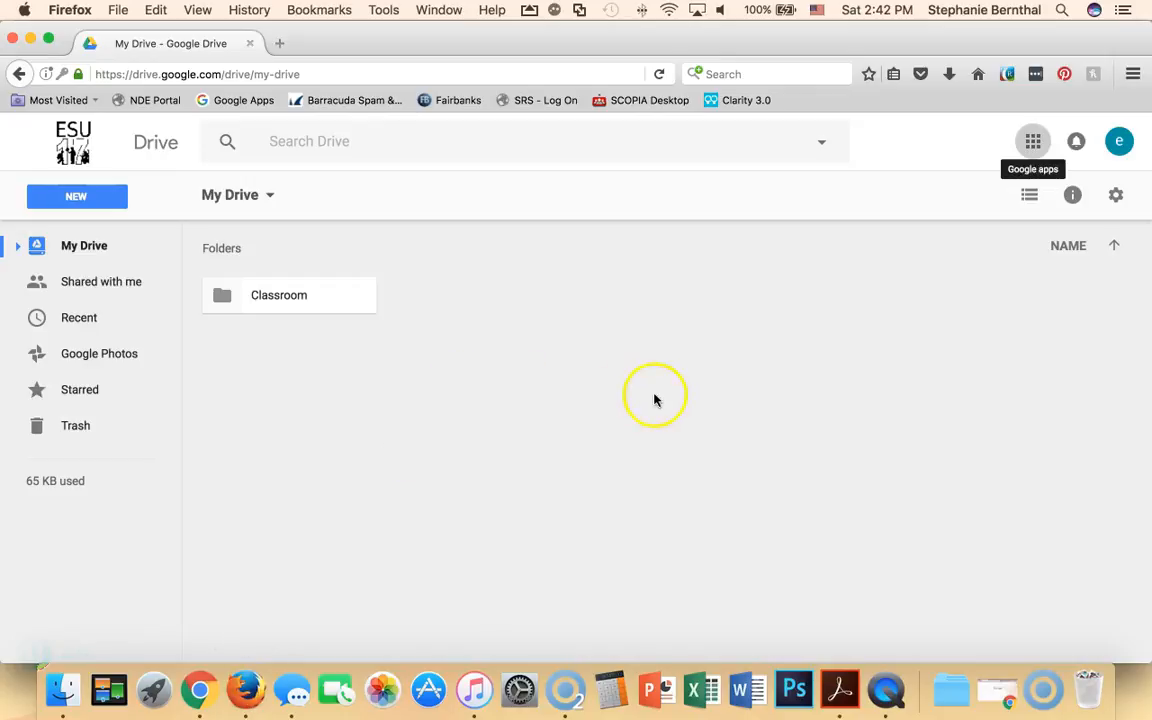
mouse_move(1032, 140)
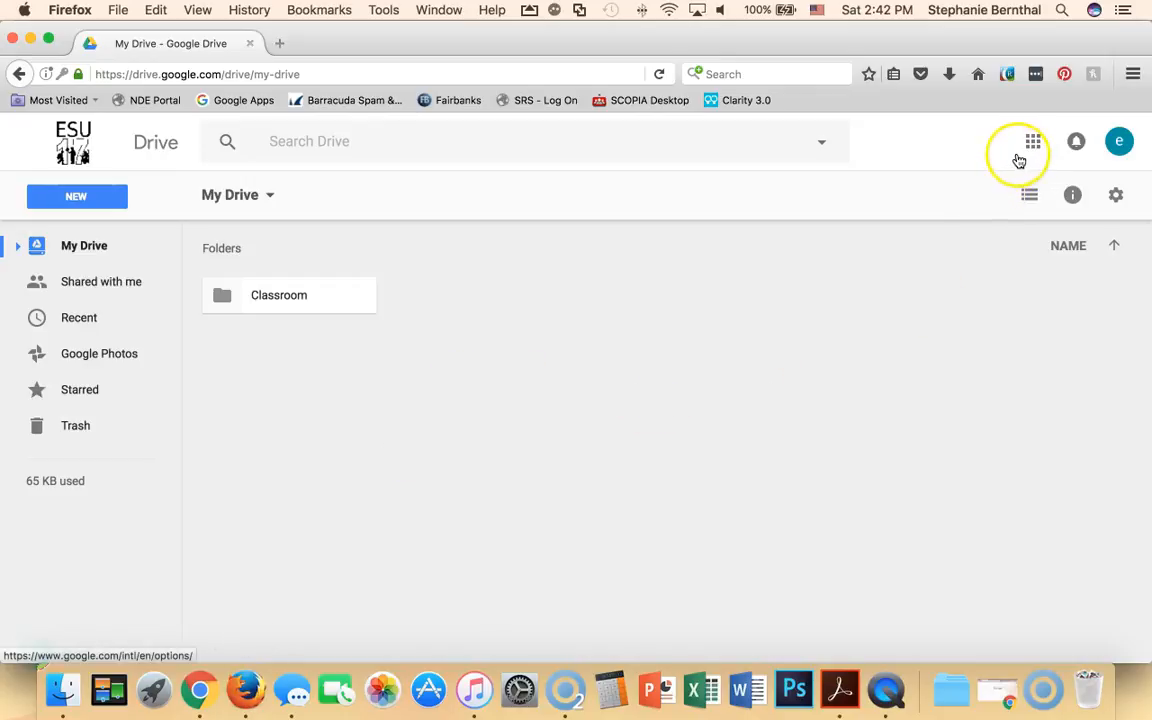
left_click(1032, 140)
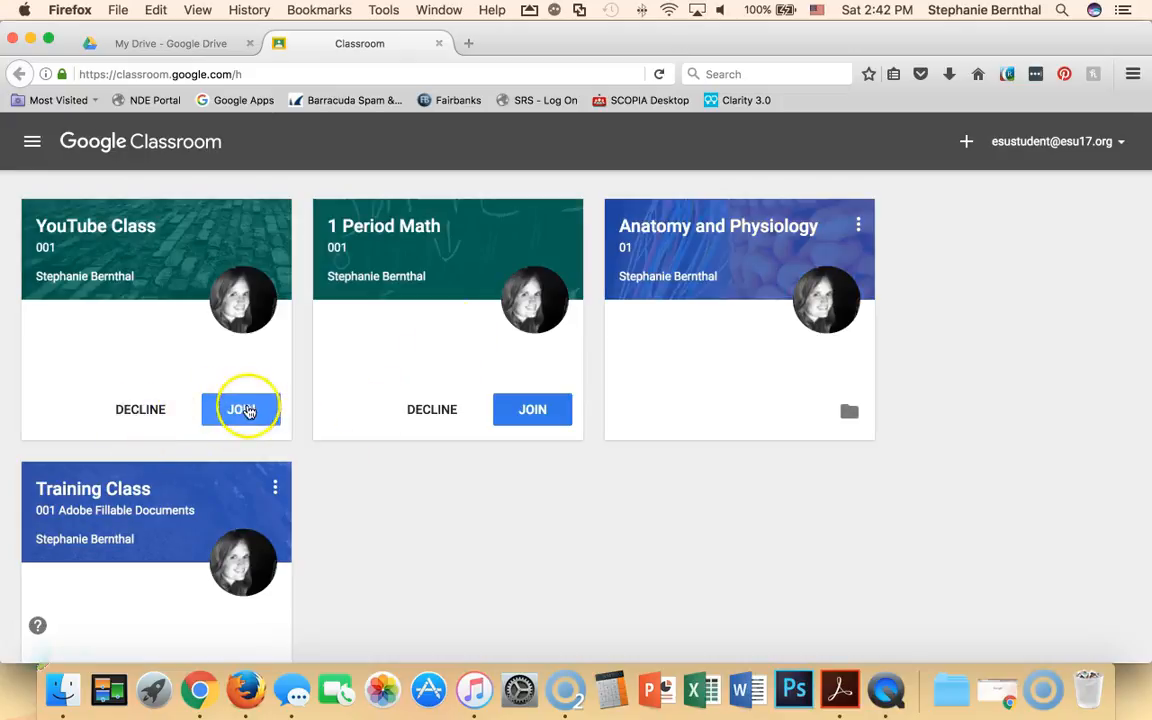
Join YouTube Class, enter it and dismiss the Filter your stream tip.
left_click(240, 408)
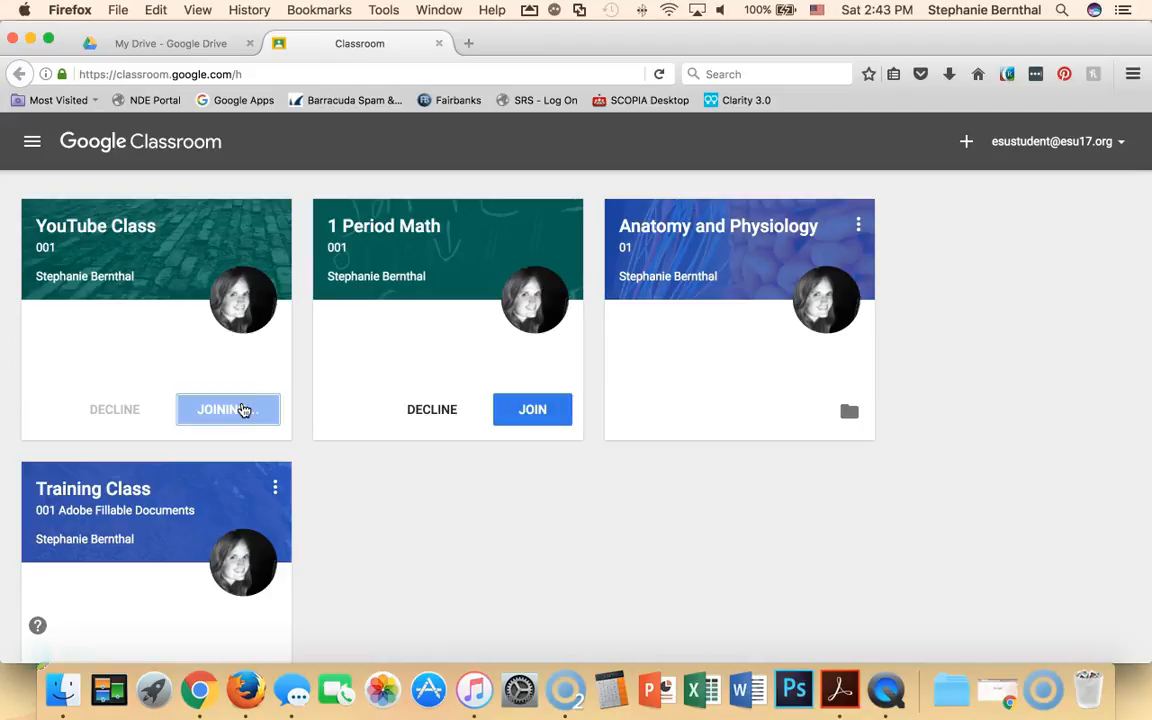
left_click(228, 408)
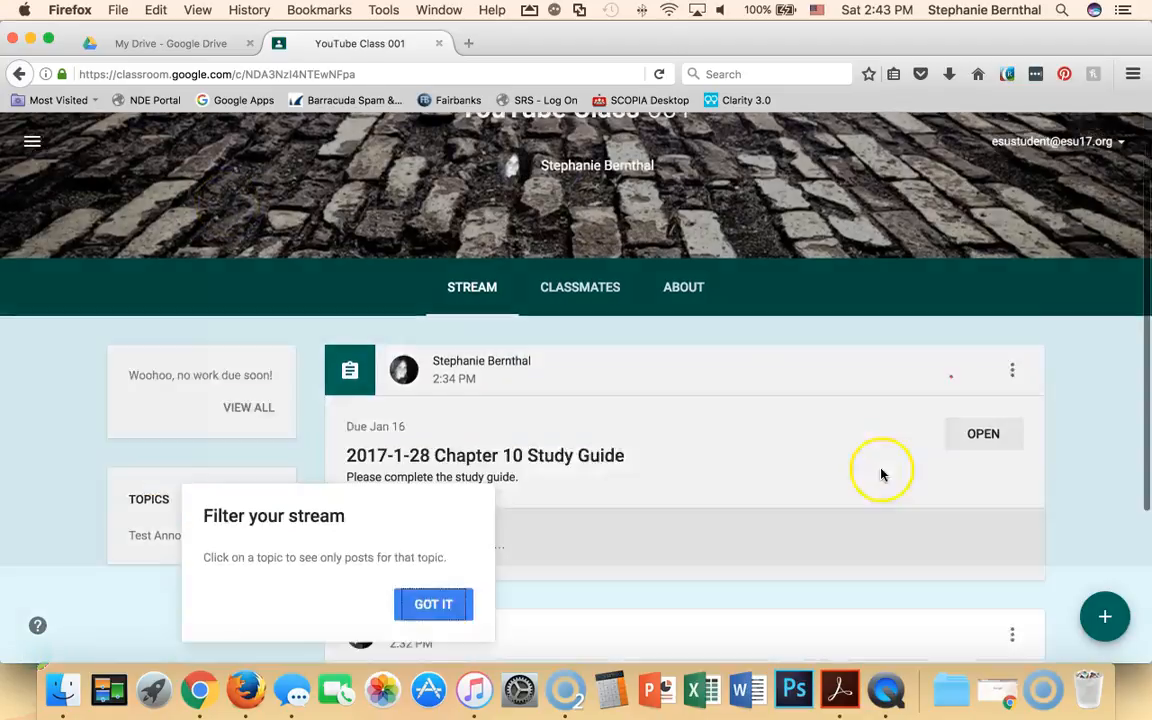
left_click(432, 604)
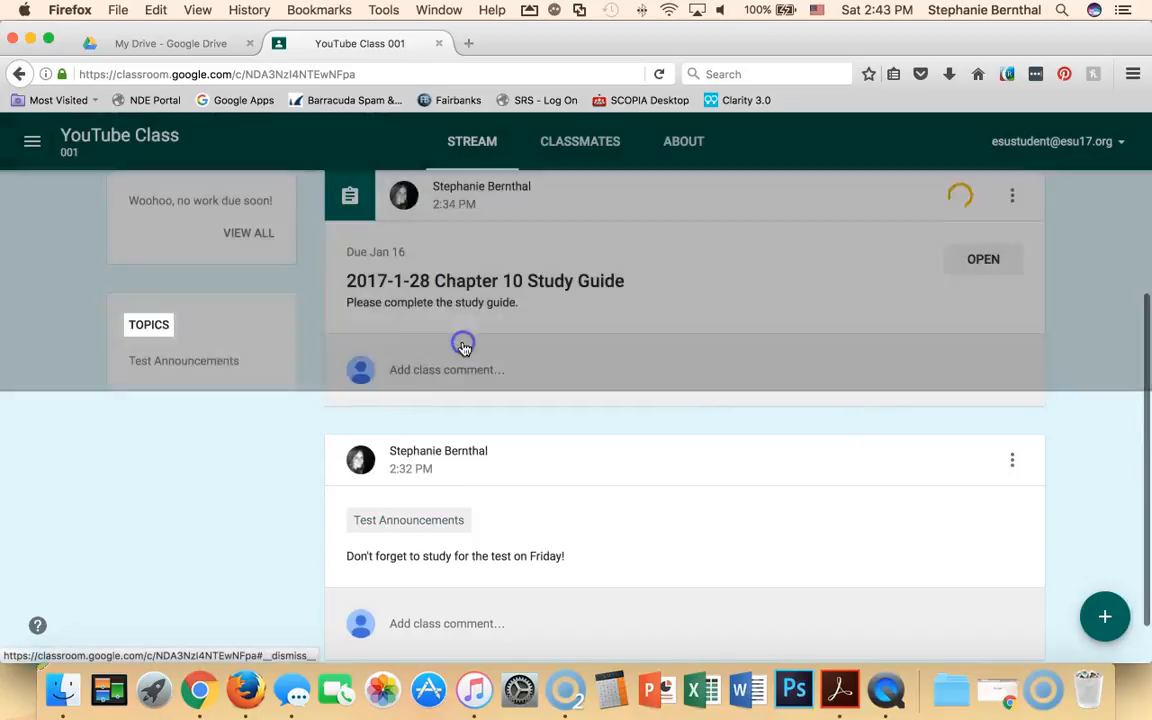
scroll("up", 3)
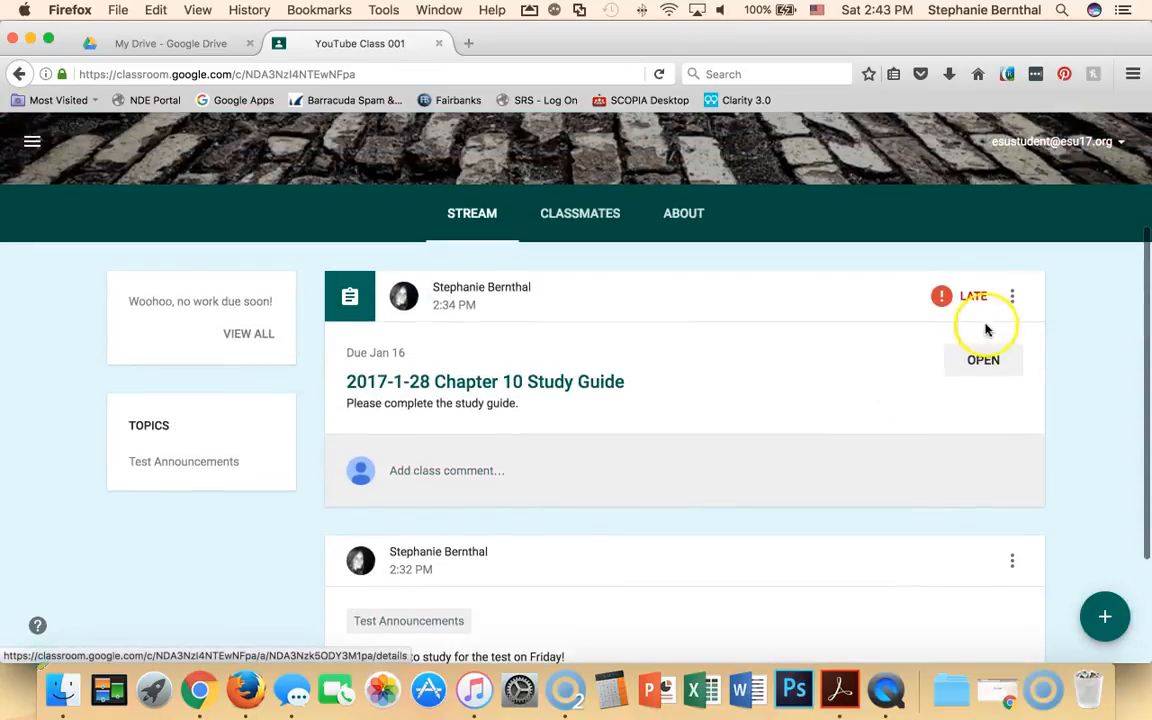
mouse_move(960, 296)
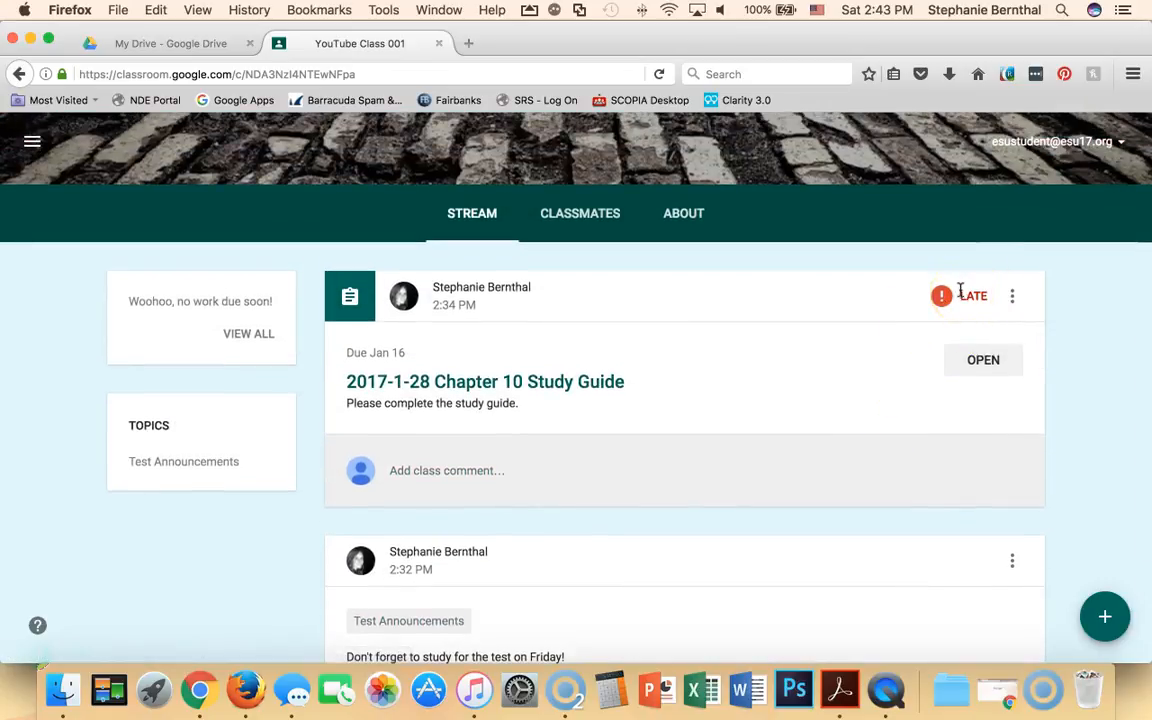
mouse_move(900, 280)
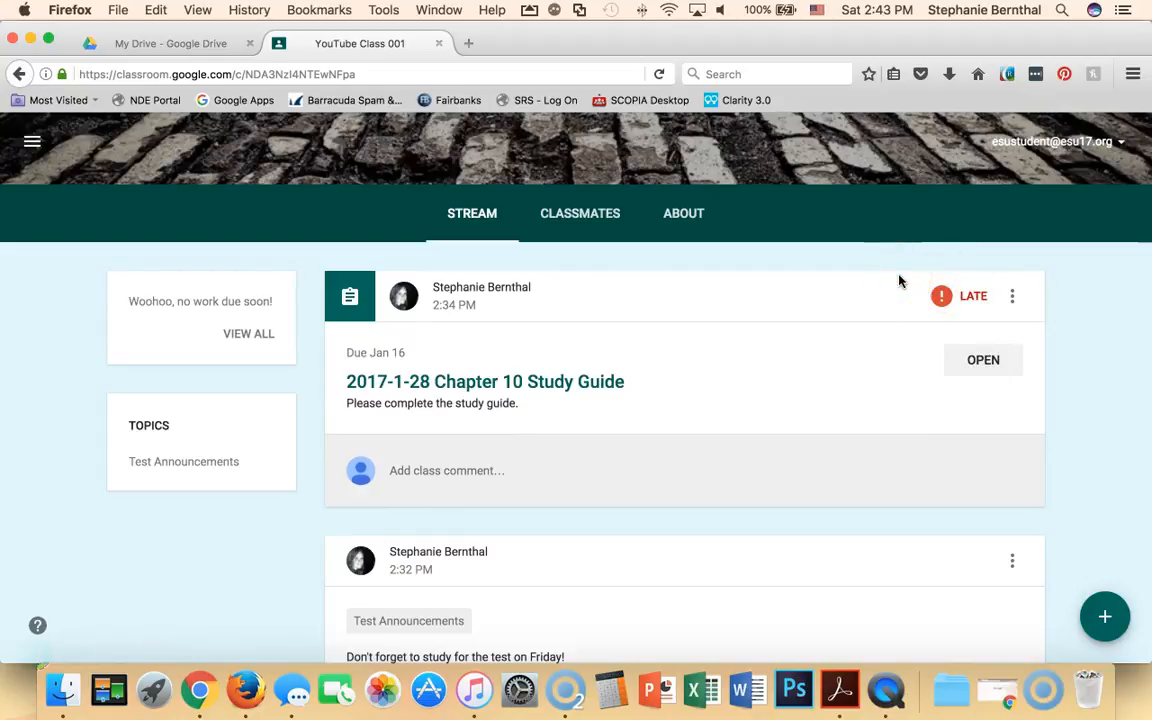
Open the Chapter 10 Study Guide and the YouTube Videos - esu student Doc under Your work.
left_click(982, 360)
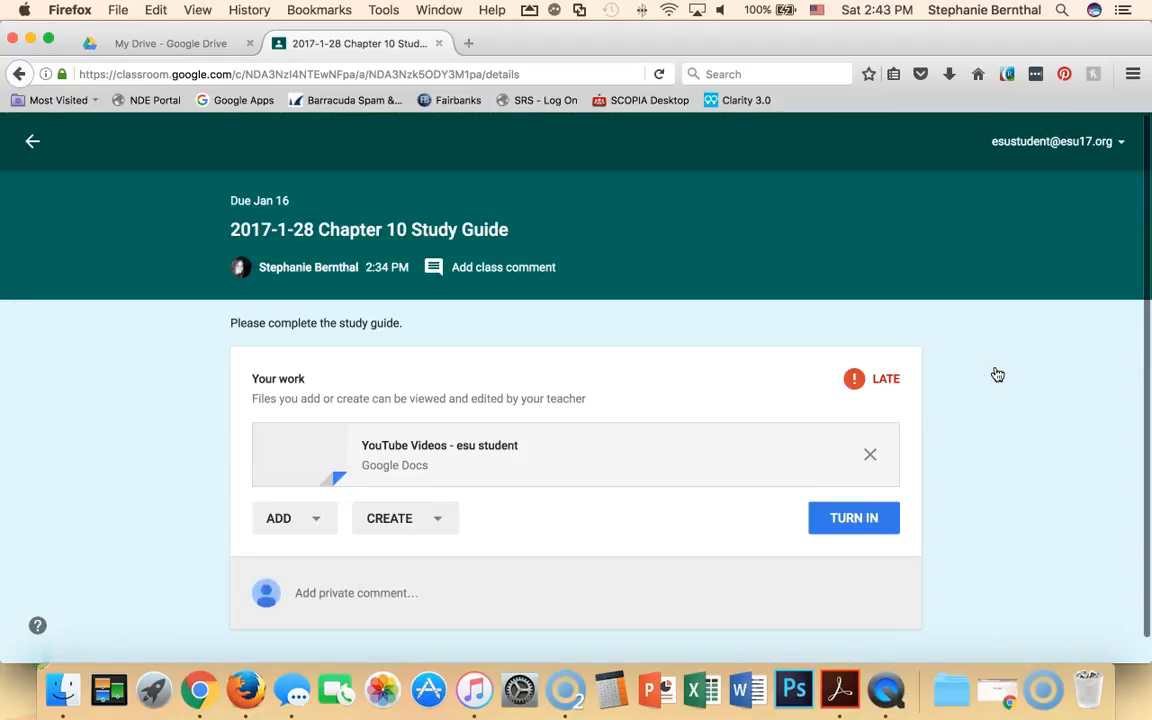
mouse_move(440, 444)
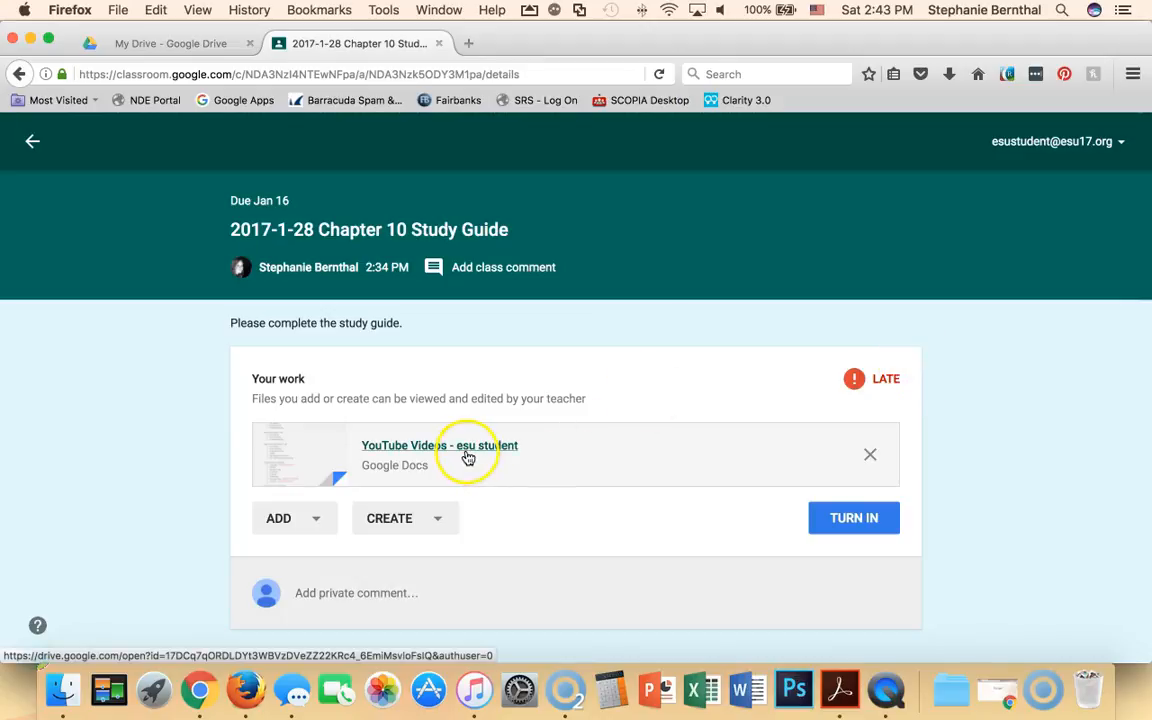
mouse_move(384, 452)
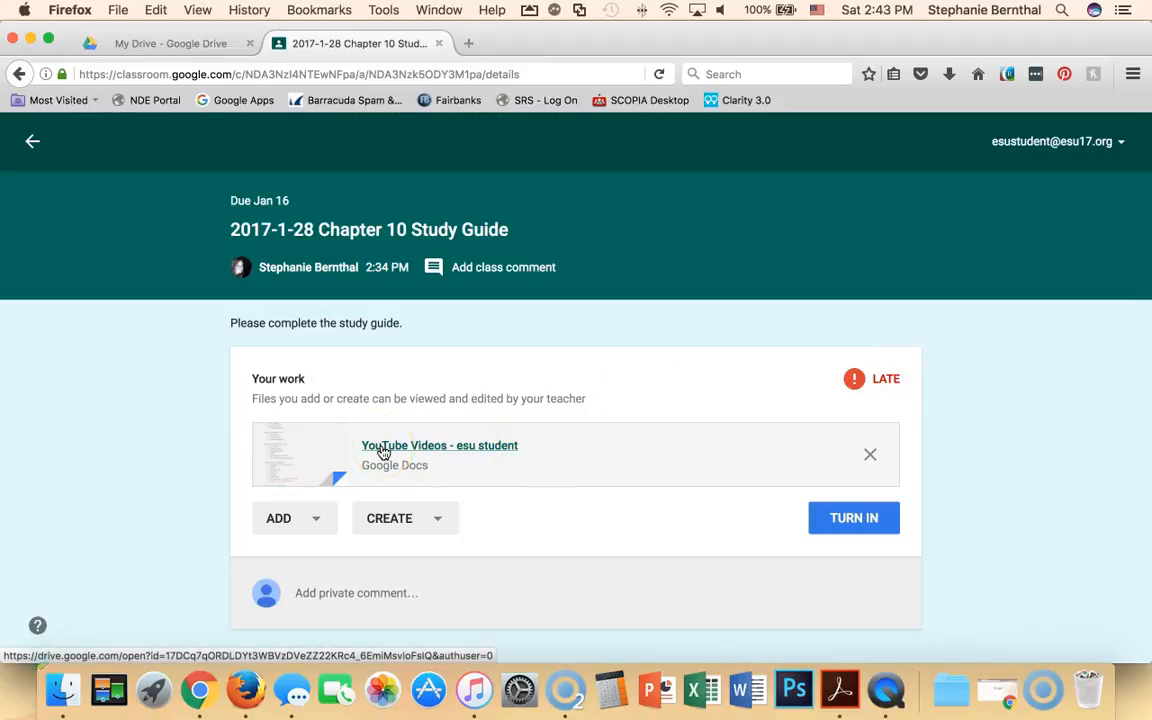
left_click(440, 444)
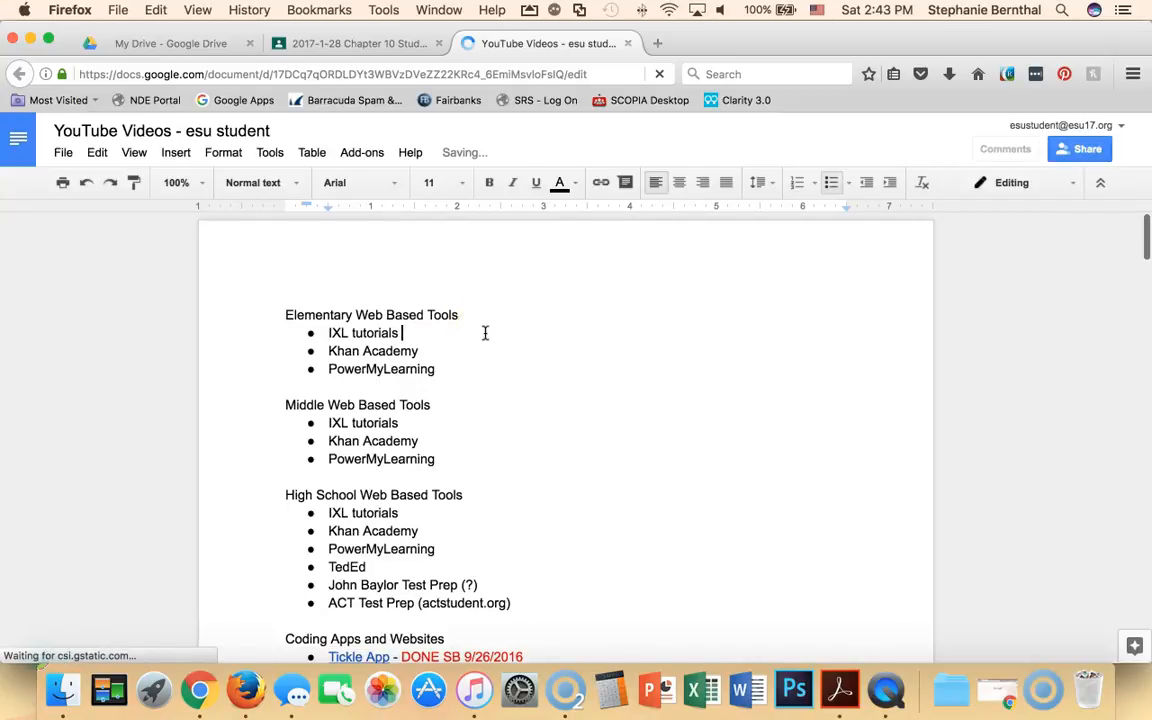
Add placeholder text after the IXL tutorials and Khan Academy bullets, then choose Turn In.
type("fjdskla;ghdklsaf;dsjjsdkfsdla;")
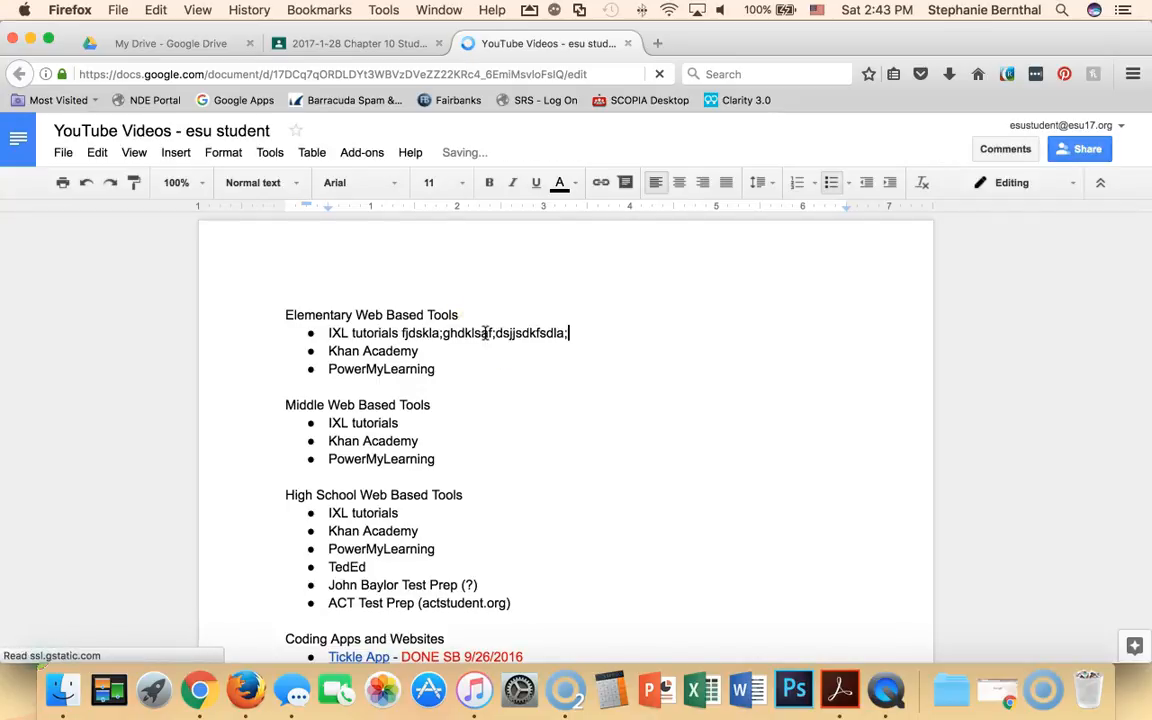
type("fdjksla;dfjdskla;")
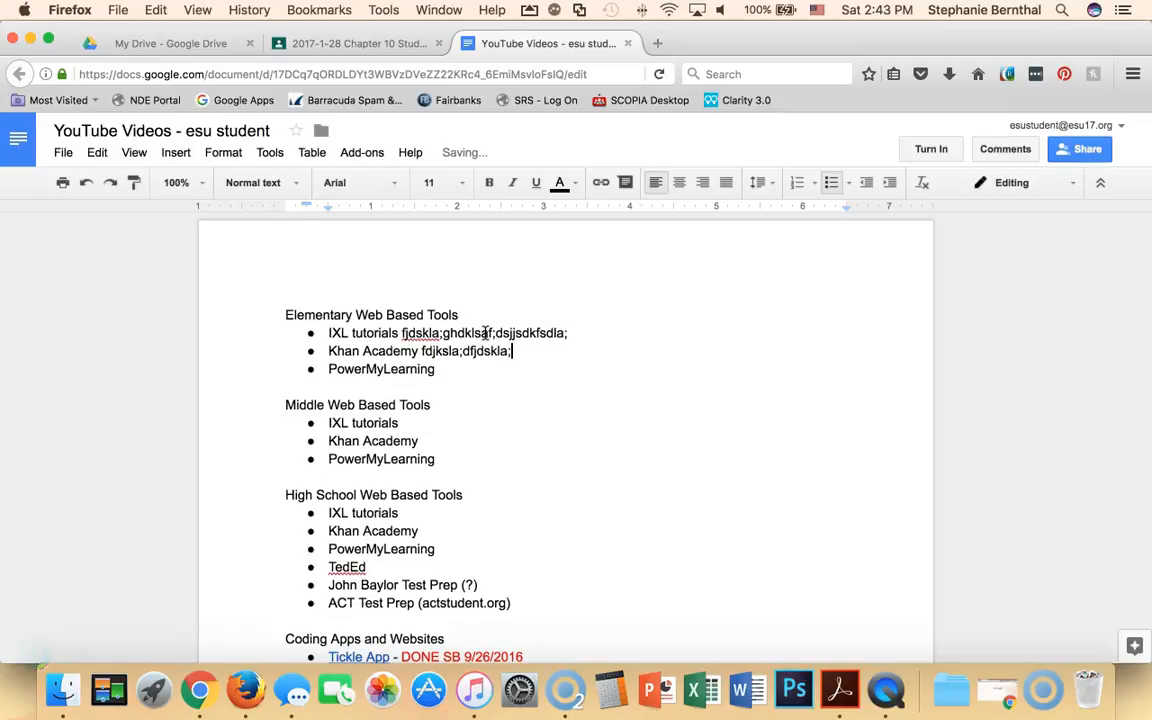
type("fjd")
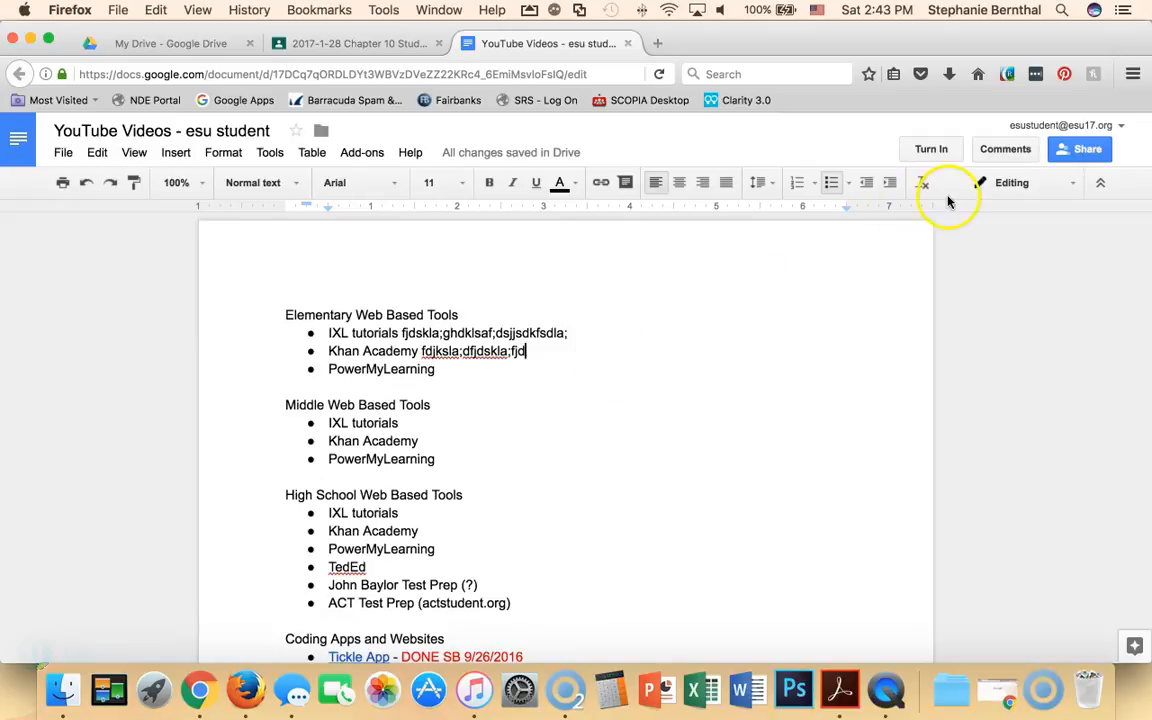
mouse_move(1088, 148)
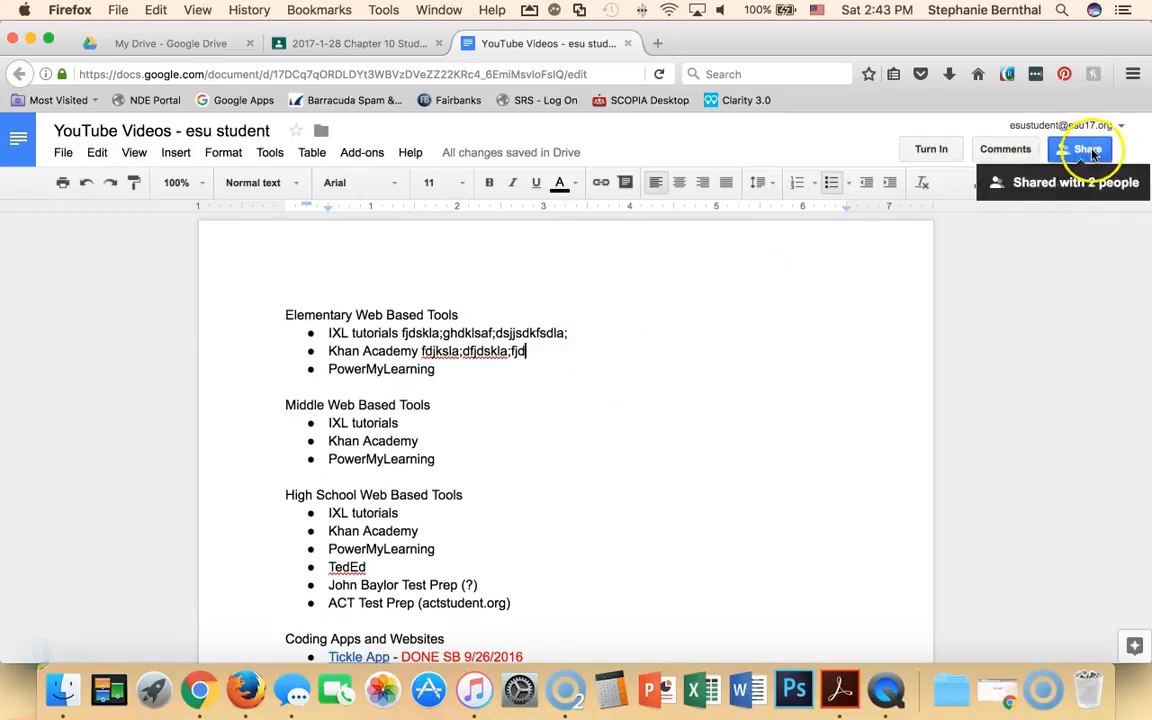
mouse_move(1004, 148)
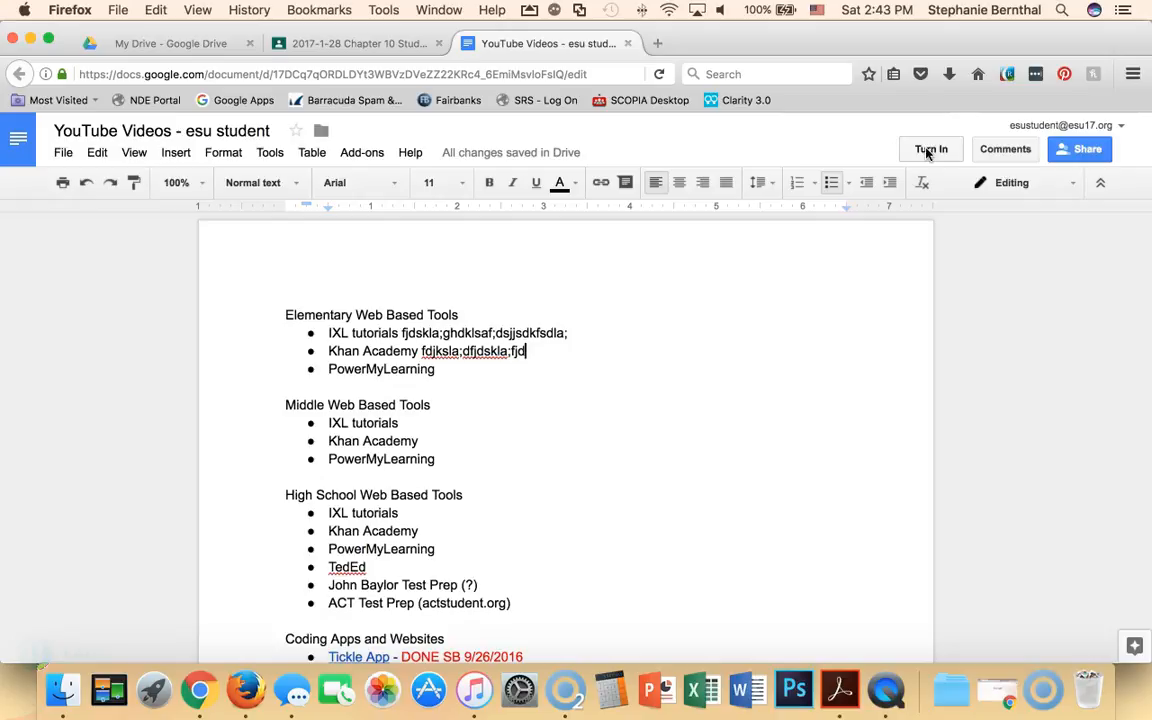
left_click(930, 148)
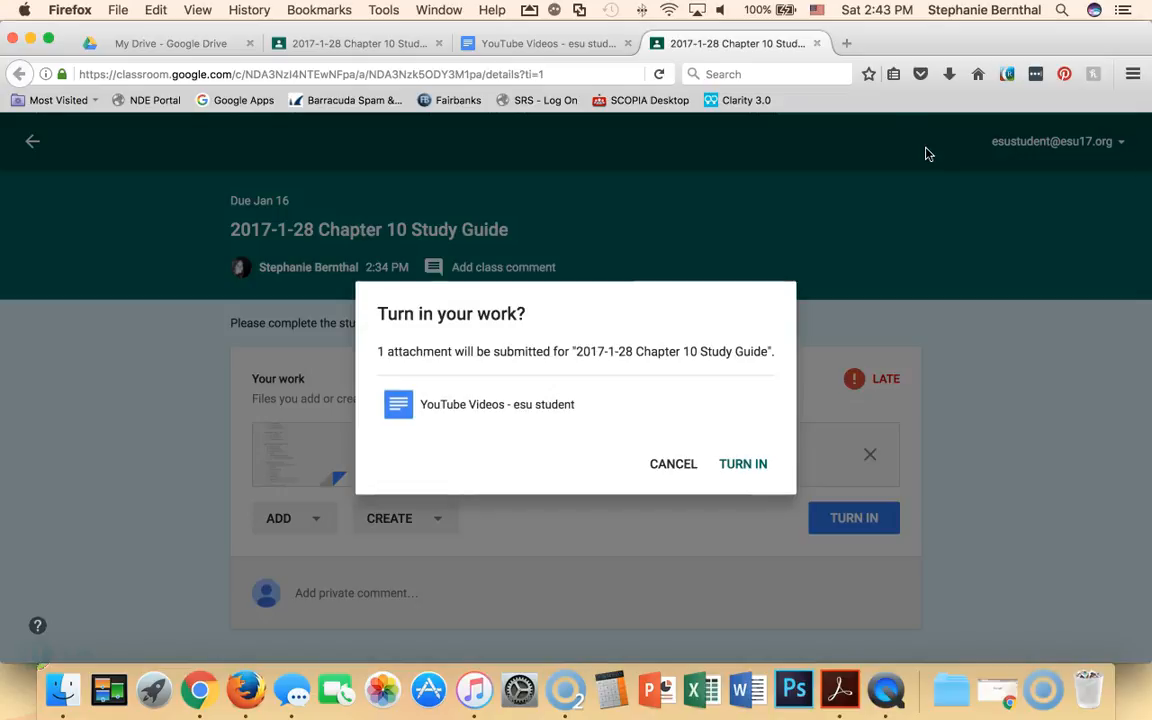
mouse_move(744, 464)
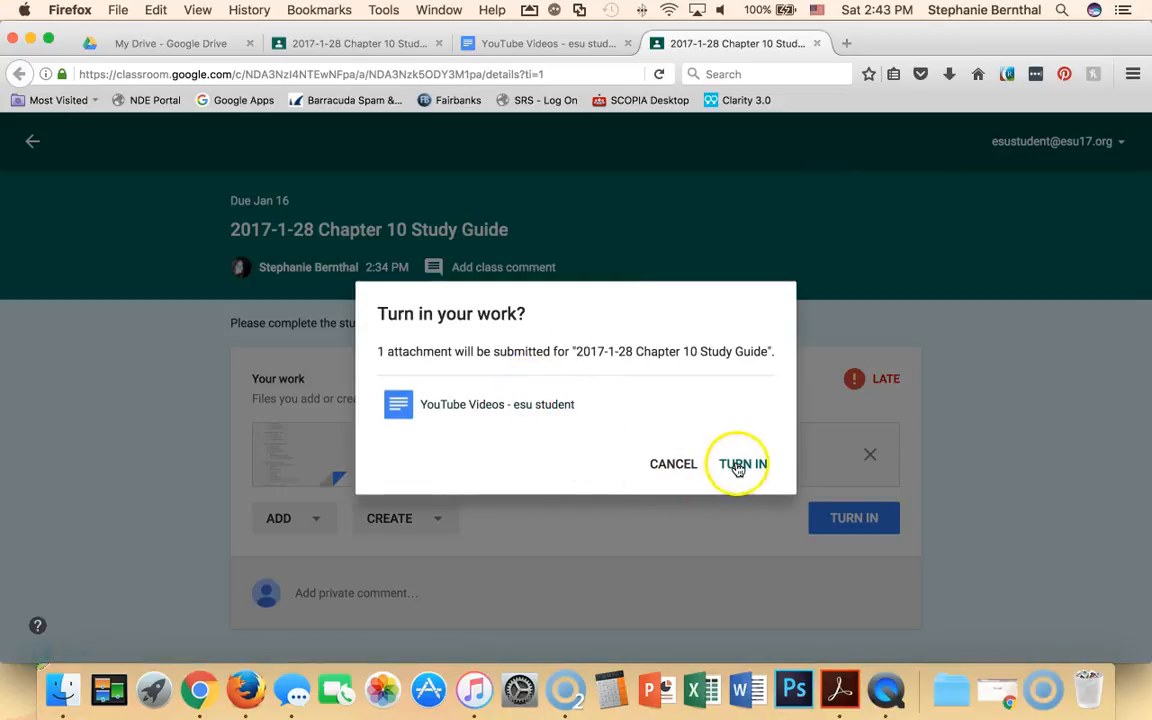
Confirm turning in the study guide and begin a private comment to the teacher.
left_click(740, 464)
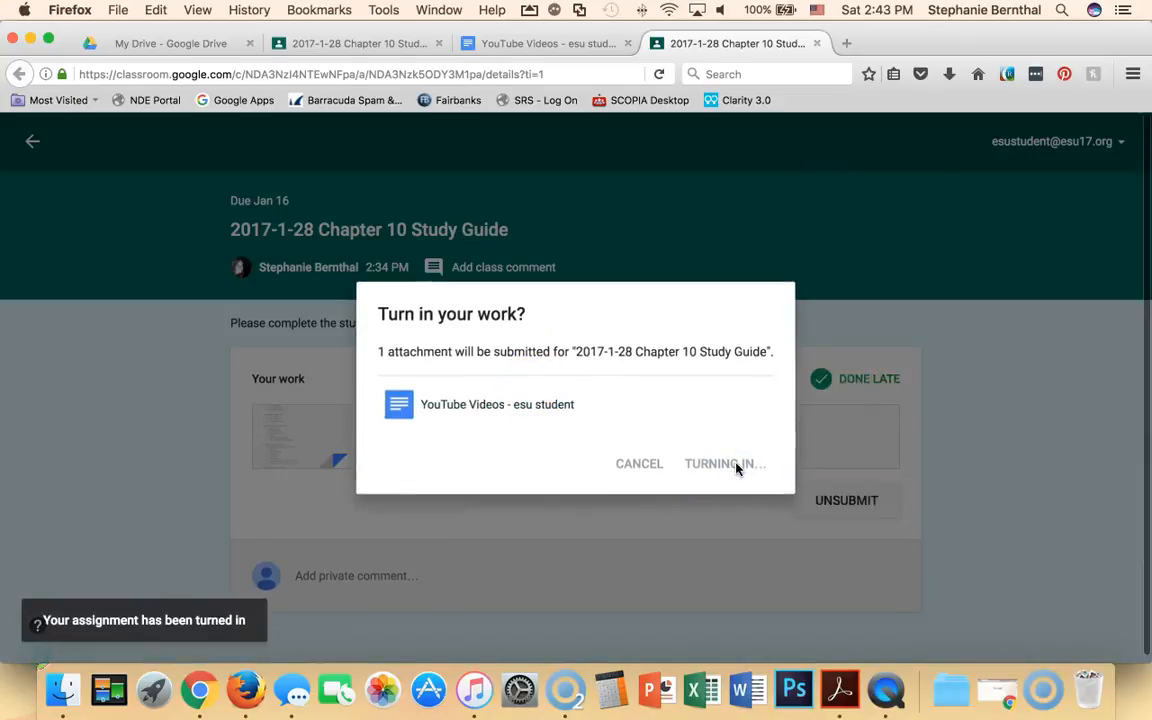
left_click(718, 464)
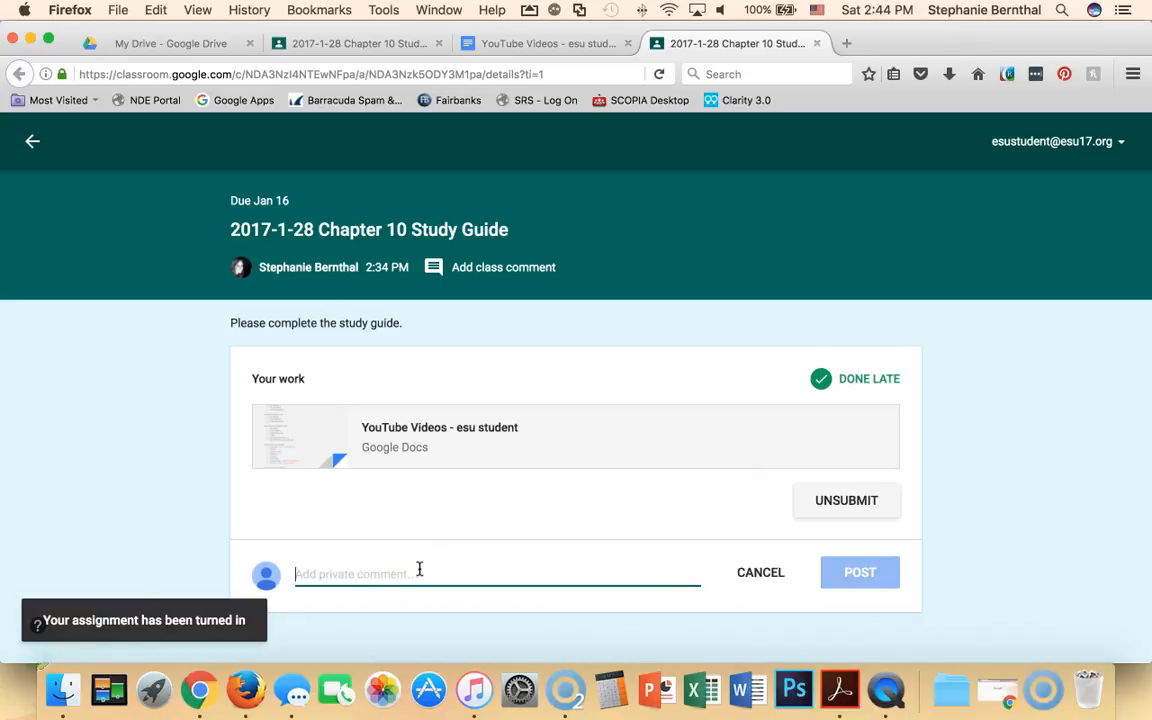
Post the private comment "Sorry this is late. I was sick.".
type("Sorry this")
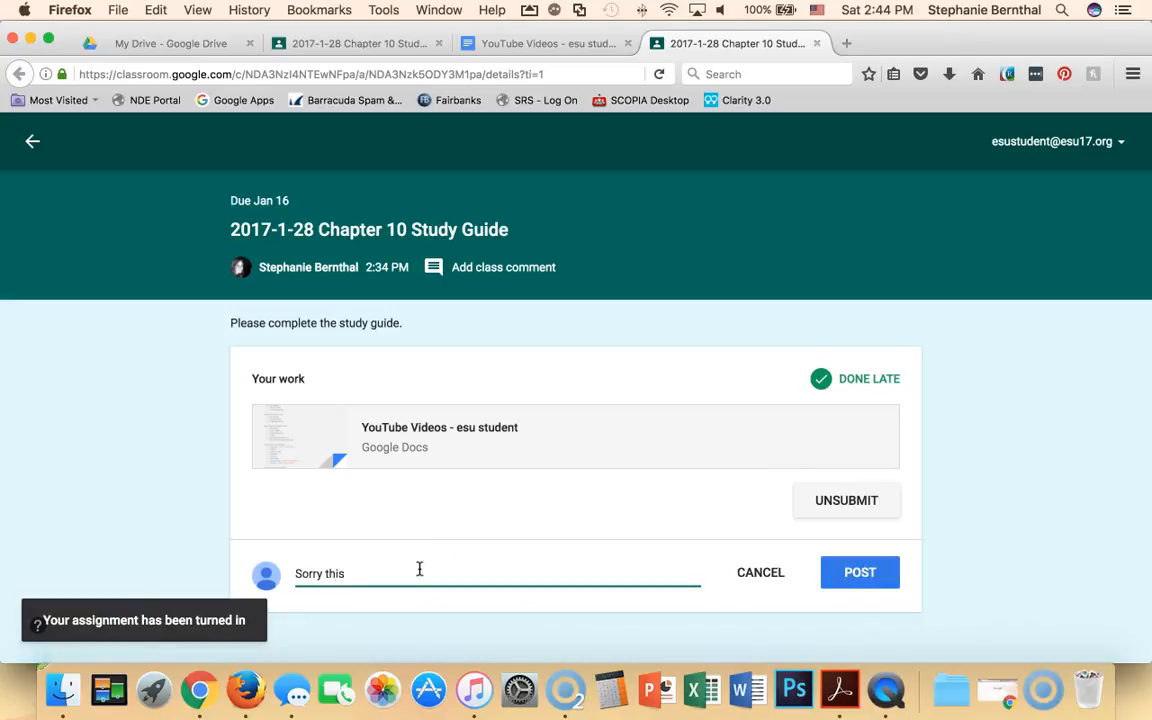
type("is late.  I was s")
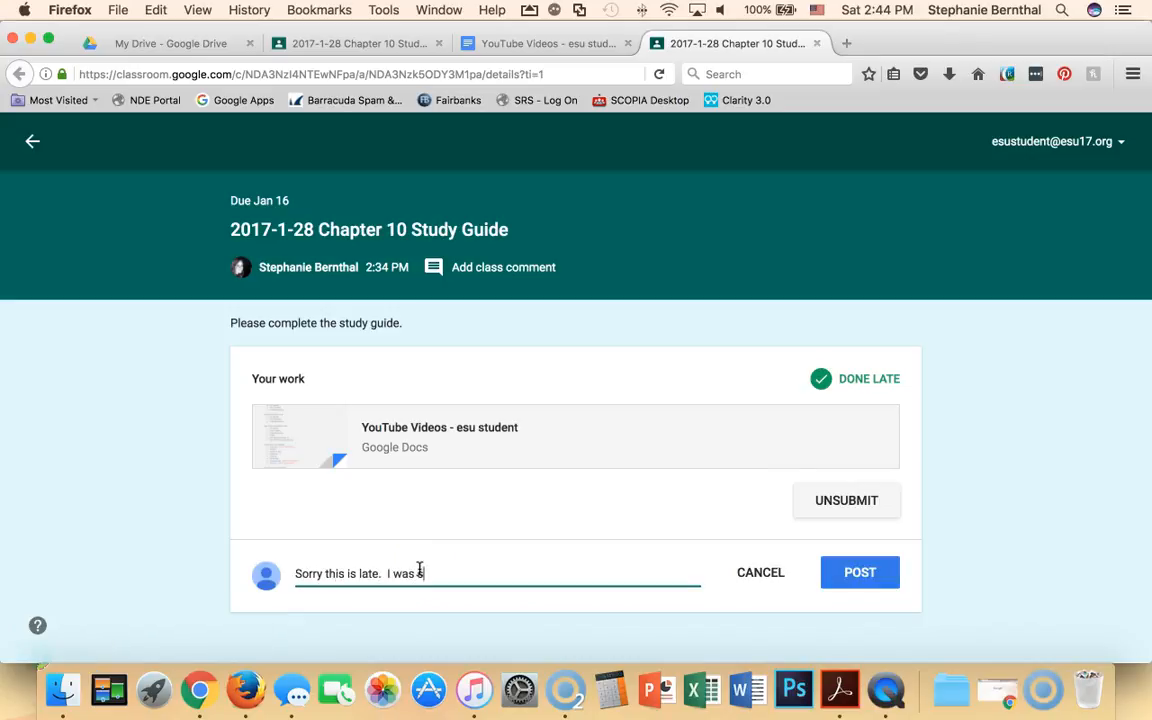
type("sick.")
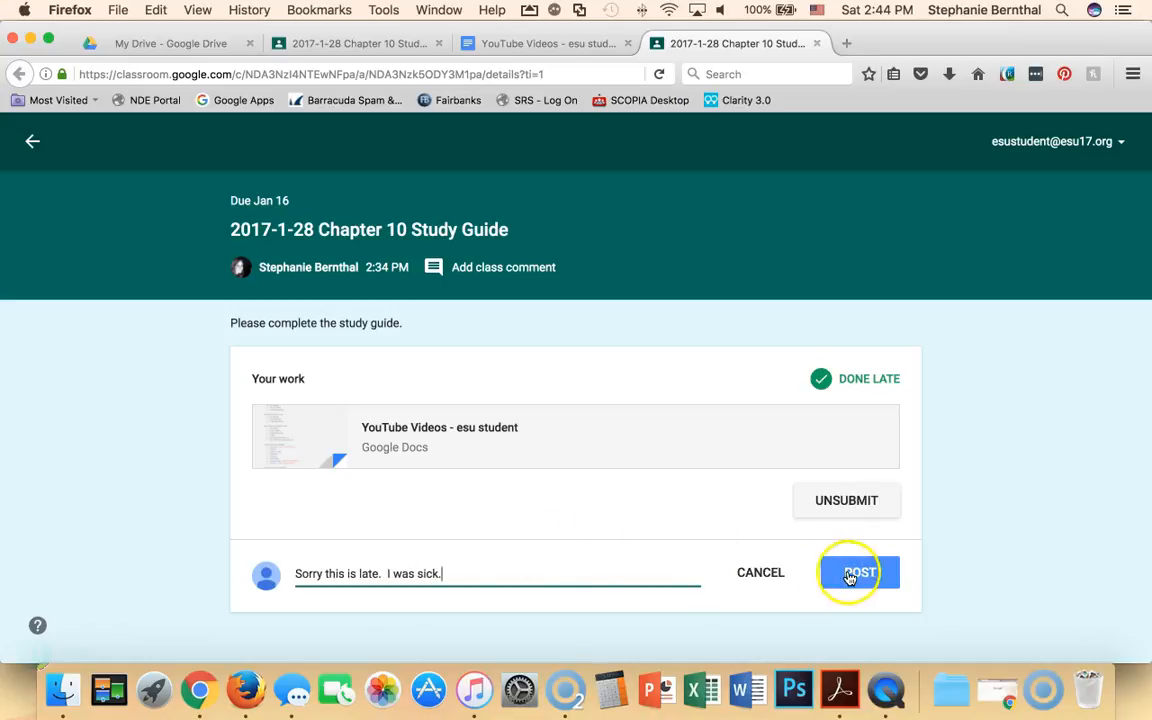
left_click(858, 572)
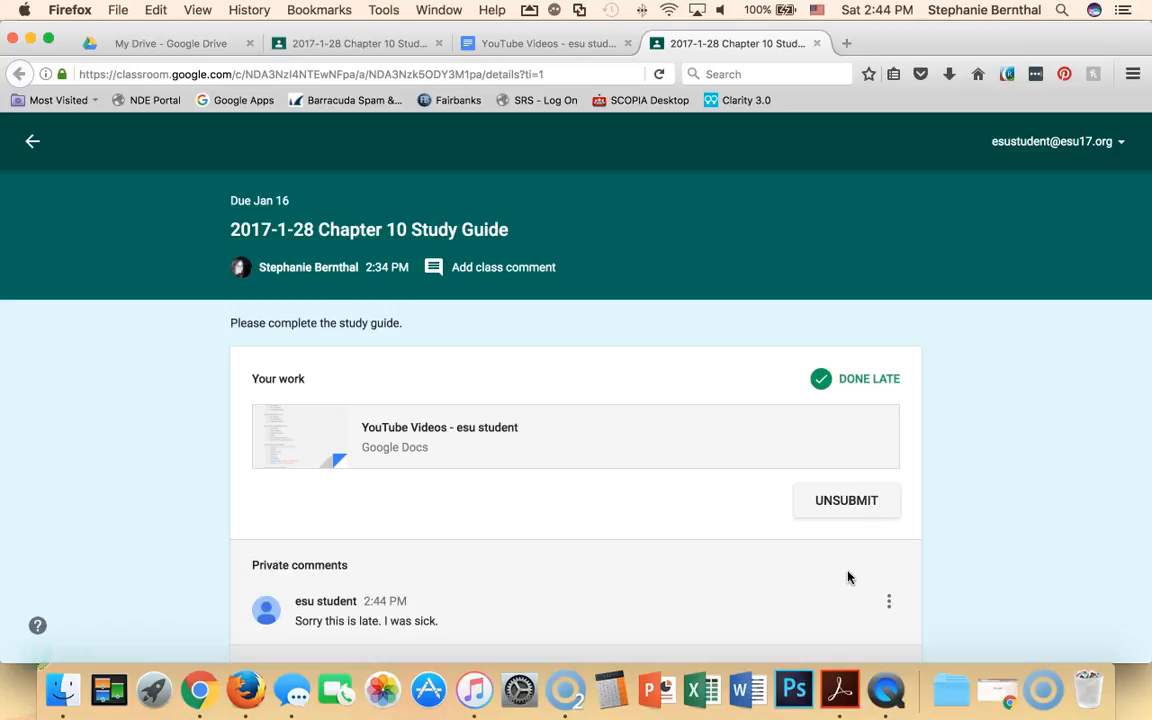
mouse_move(456, 272)
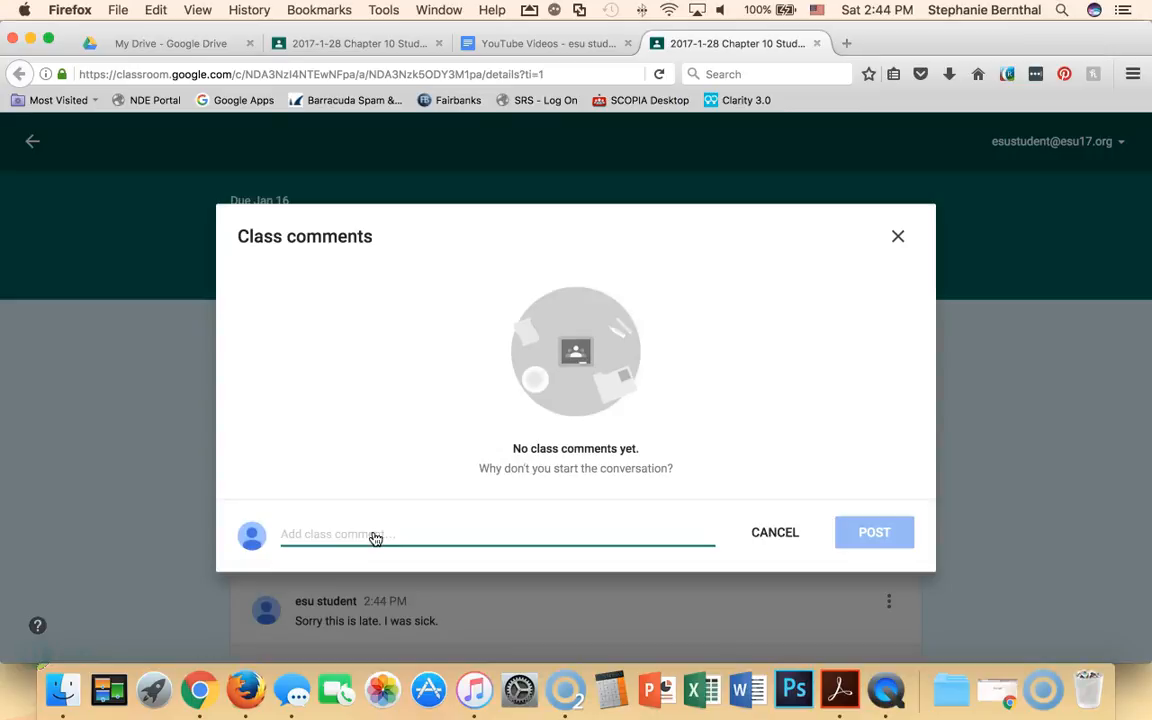
Post a class comment about being confused on question 10.
type("W")
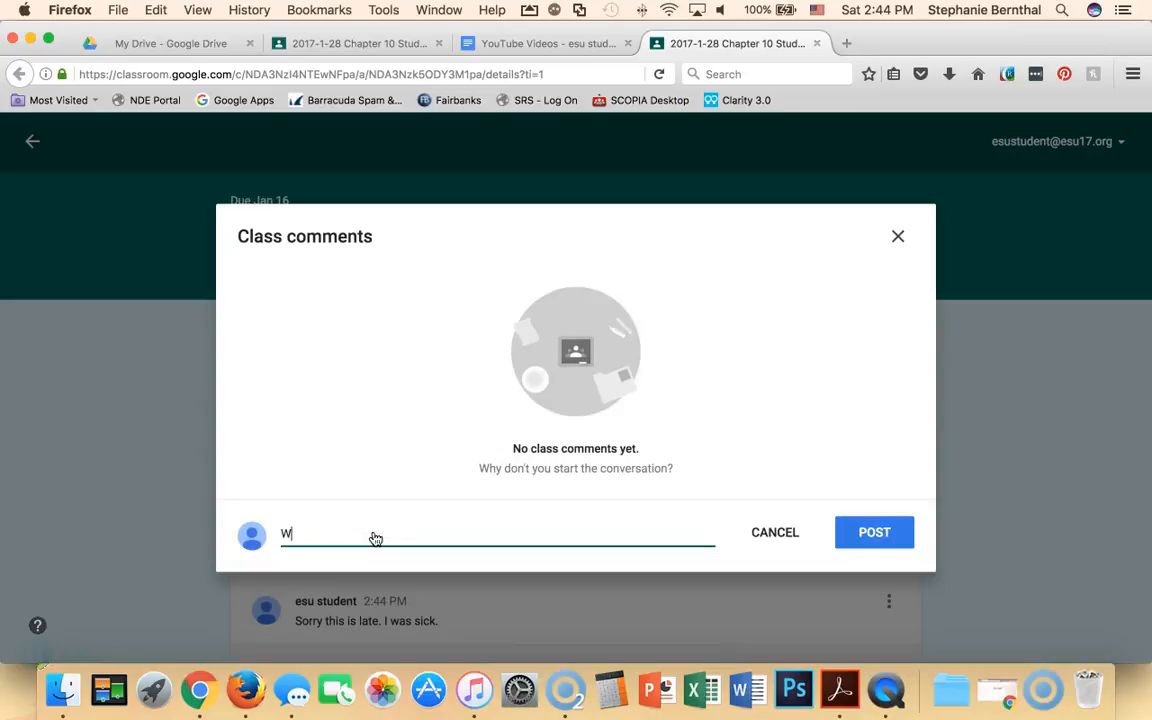
type("h")
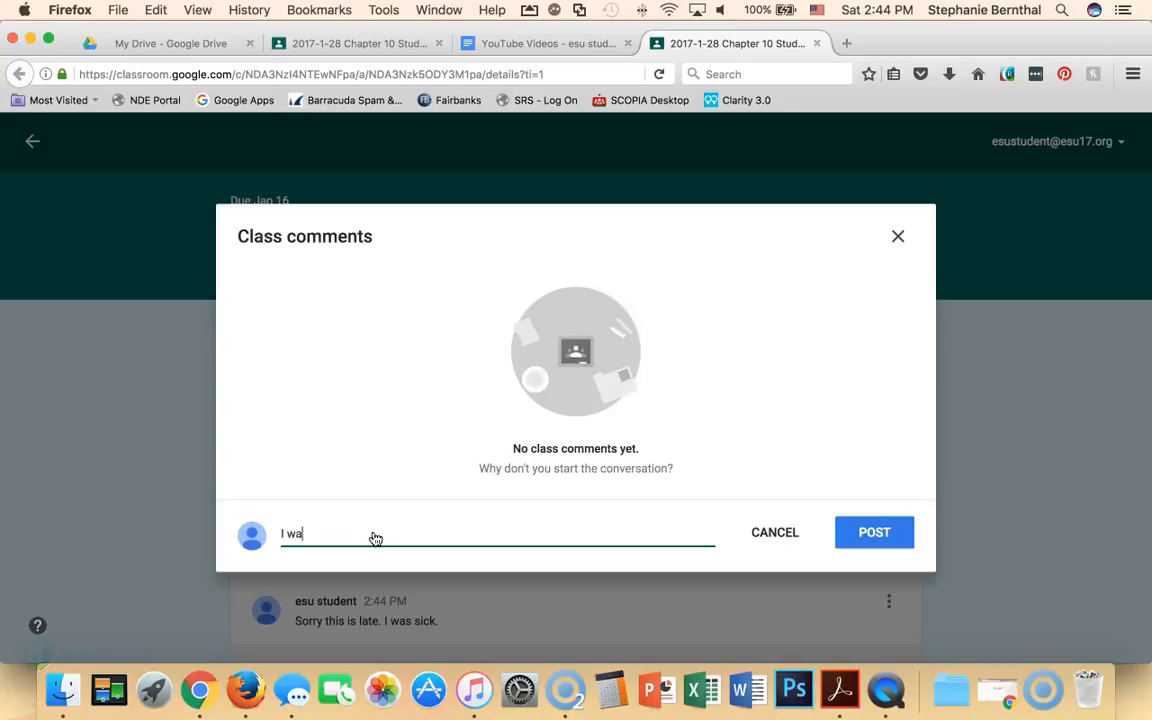
type("s confused on")
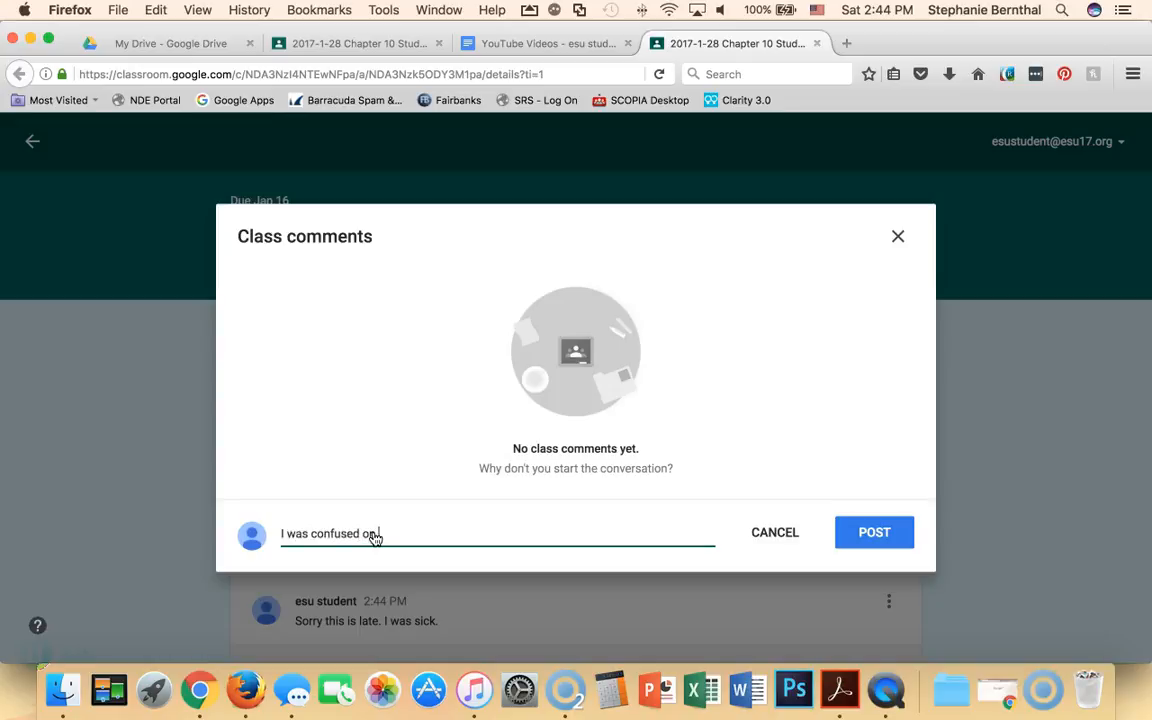
type("question 10.")
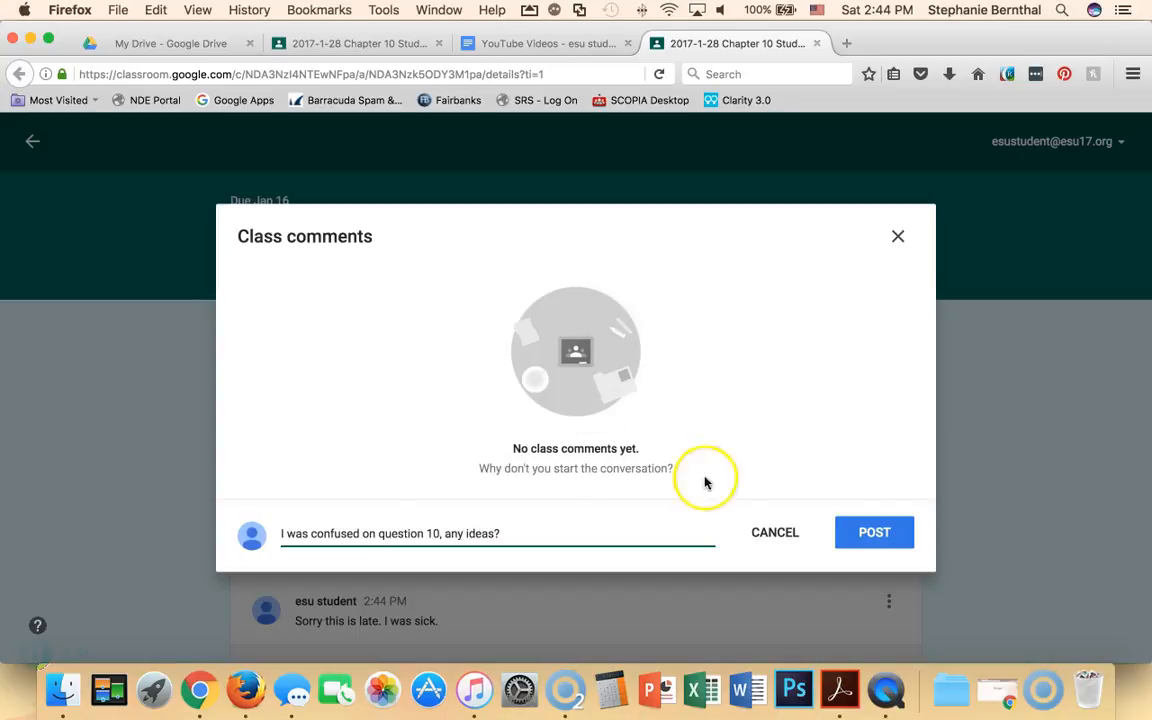
left_click(872, 532)
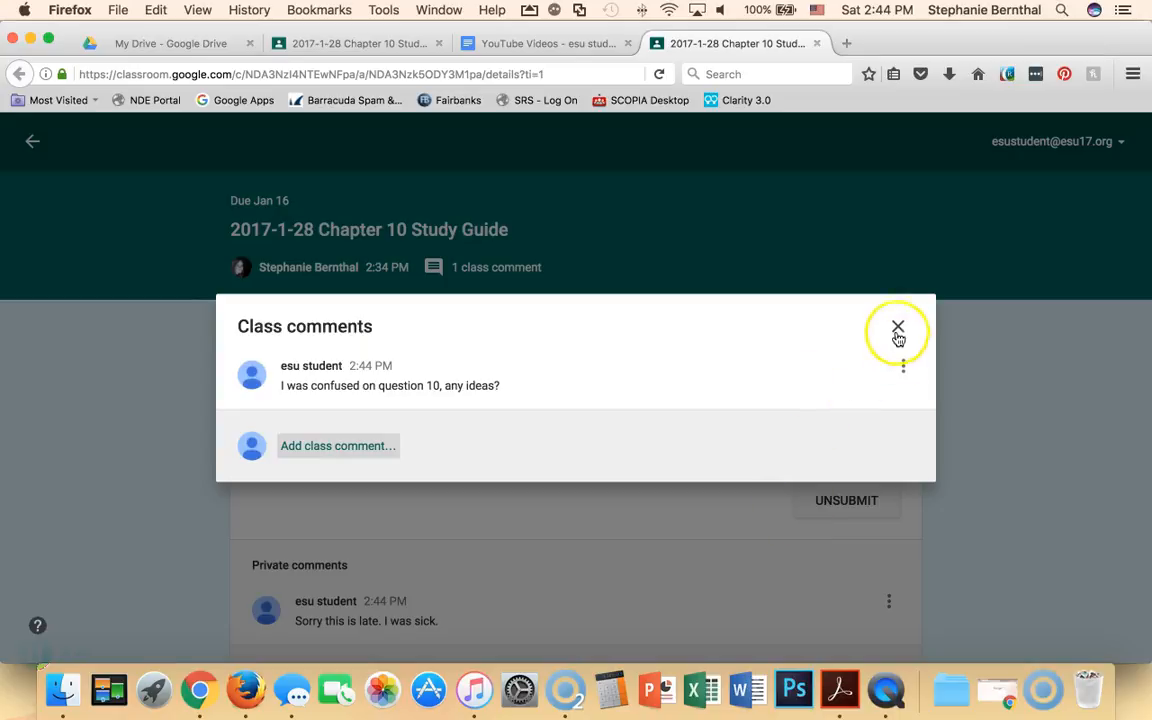
Close the class comments window and return to the YouTube Class stream.
left_click(896, 328)
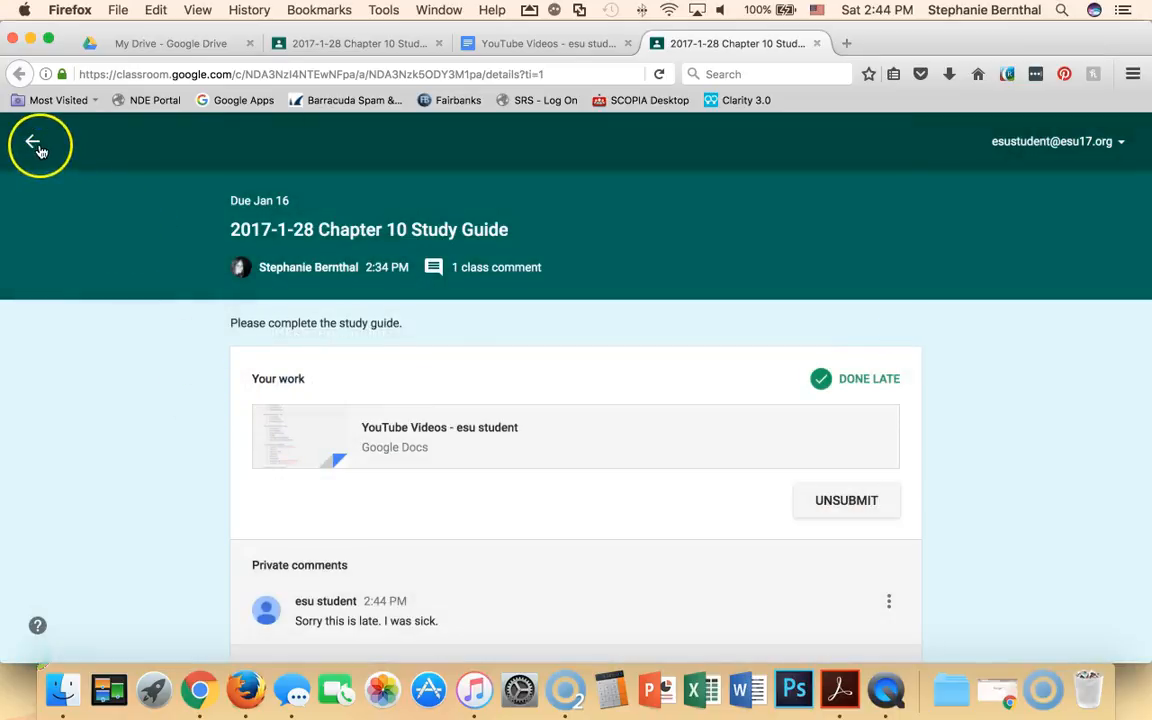
left_click(32, 140)
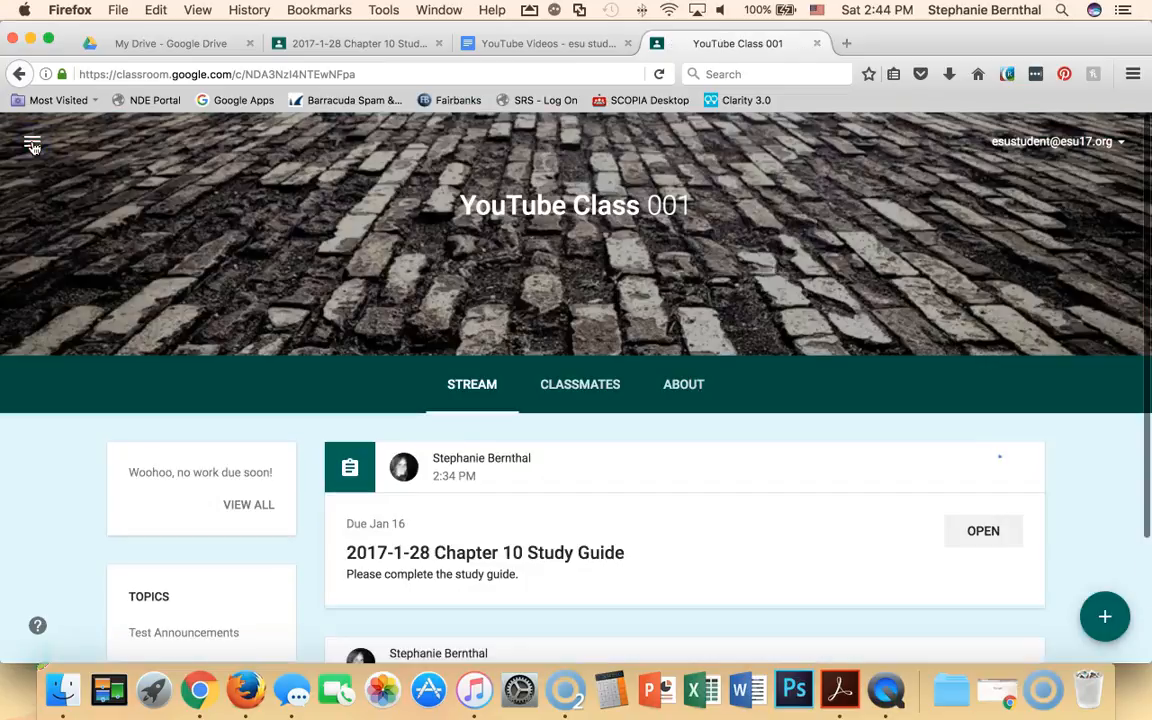
scroll("down", 3)
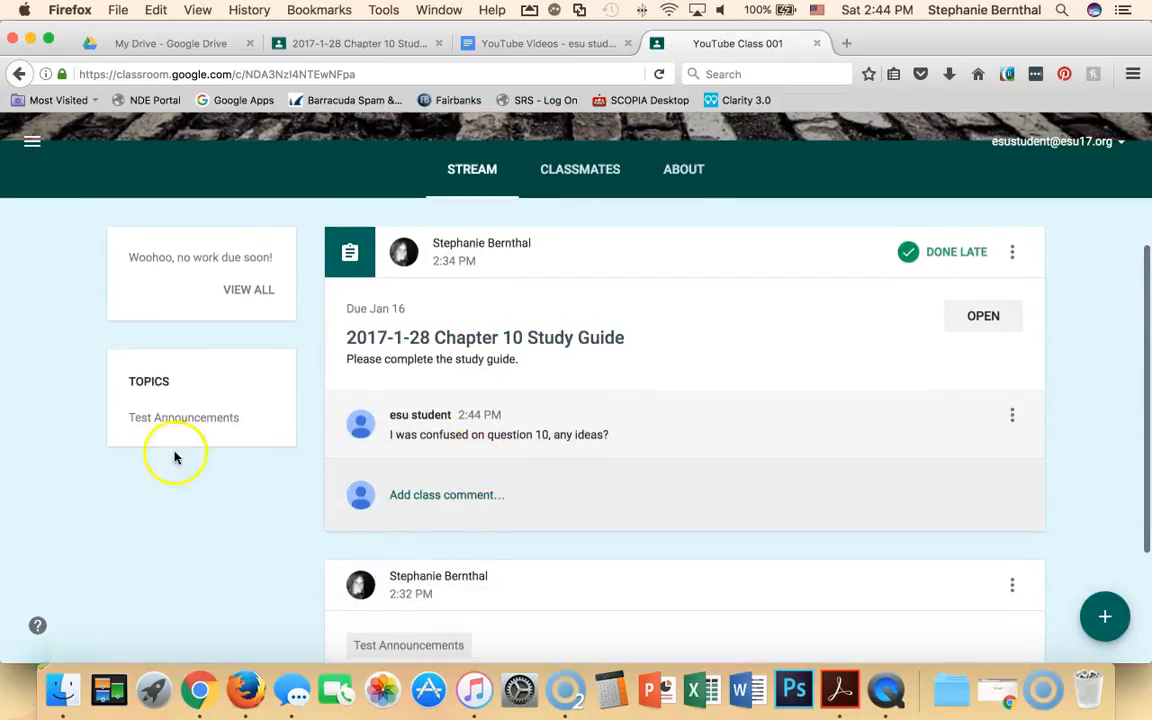
mouse_move(156, 44)
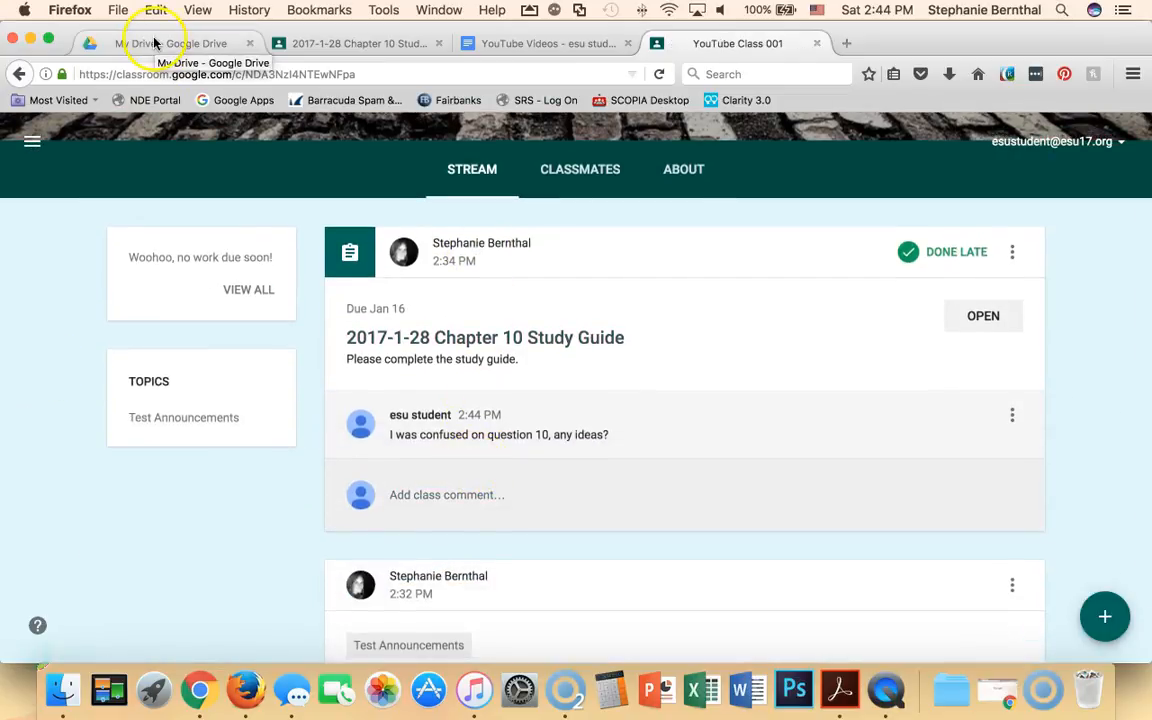
In Drive, view Classroom > YouTube Class 001 holding the YouTube Videos Doc, then return to My Drive.
left_click(170, 44)
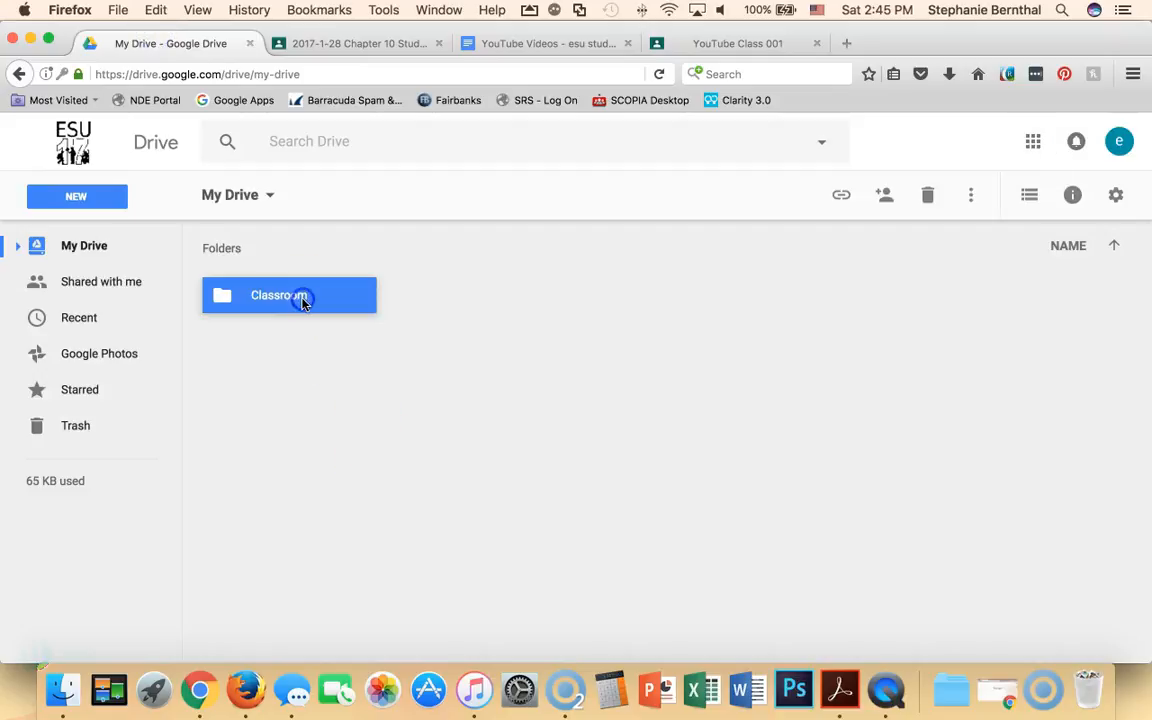
double_click(288, 294)
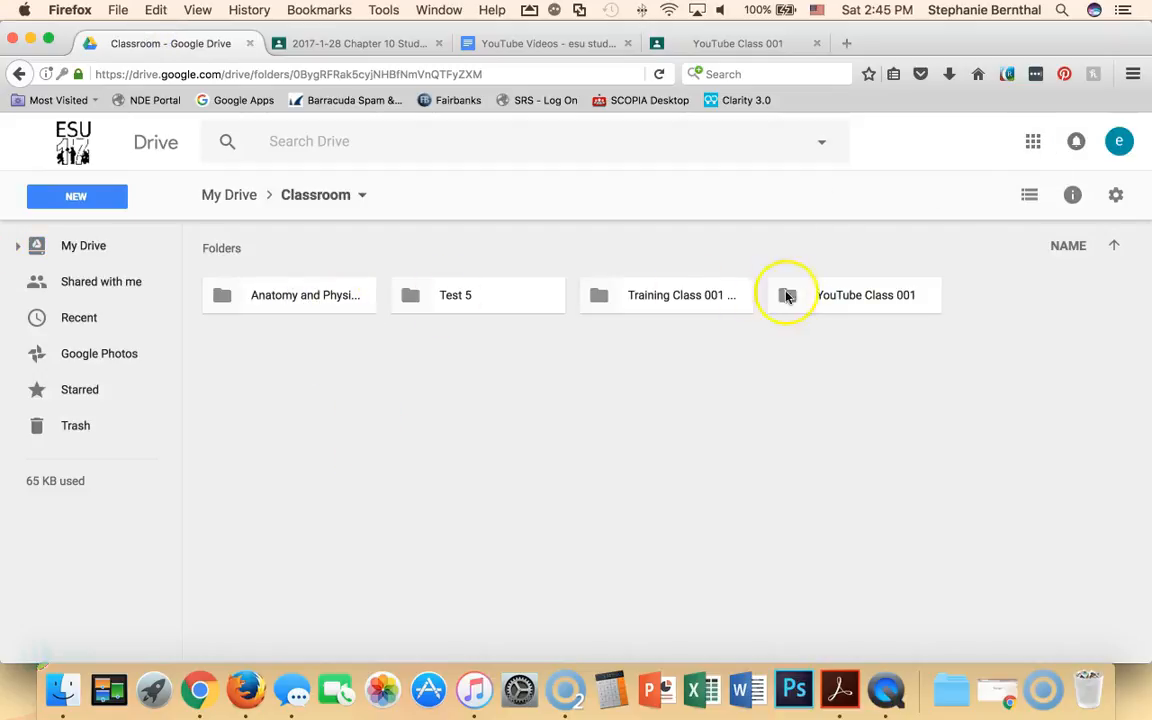
double_click(868, 294)
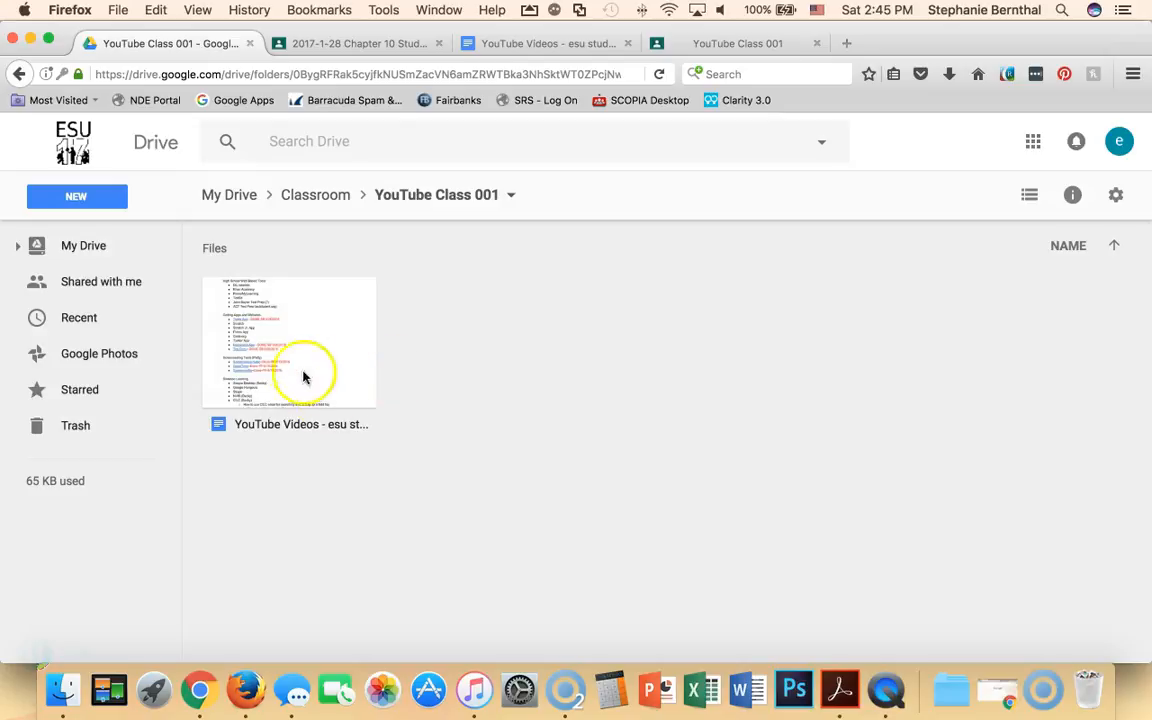
mouse_move(242, 368)
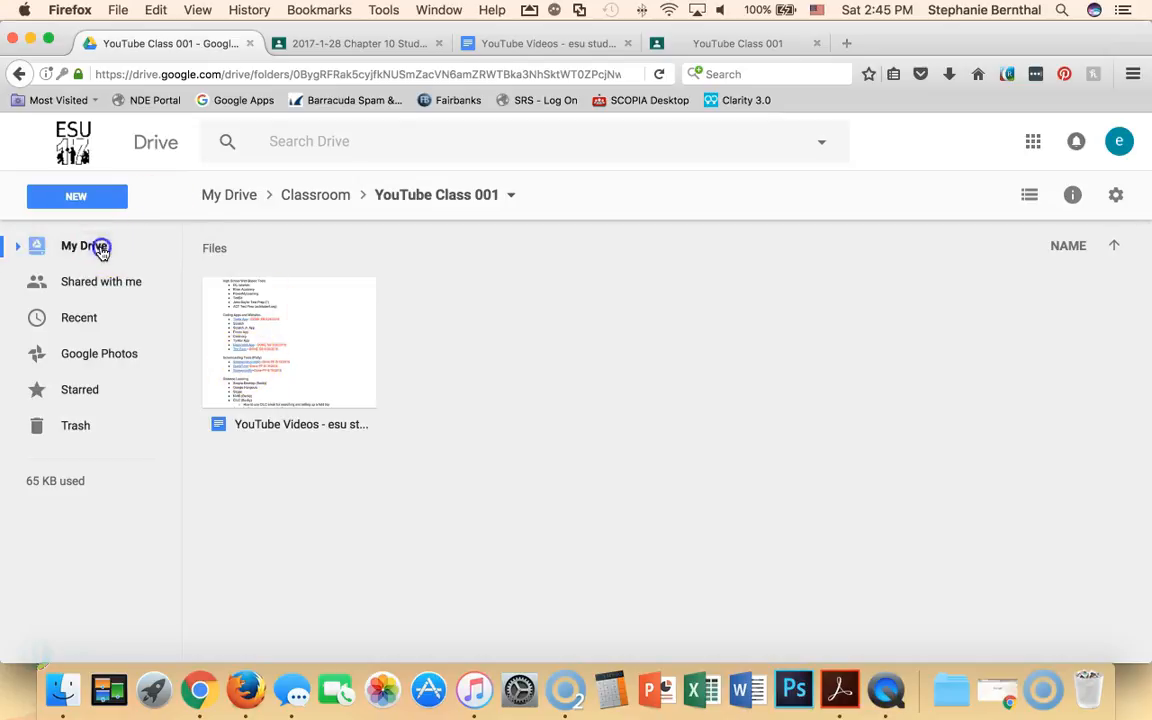
left_click(80, 244)
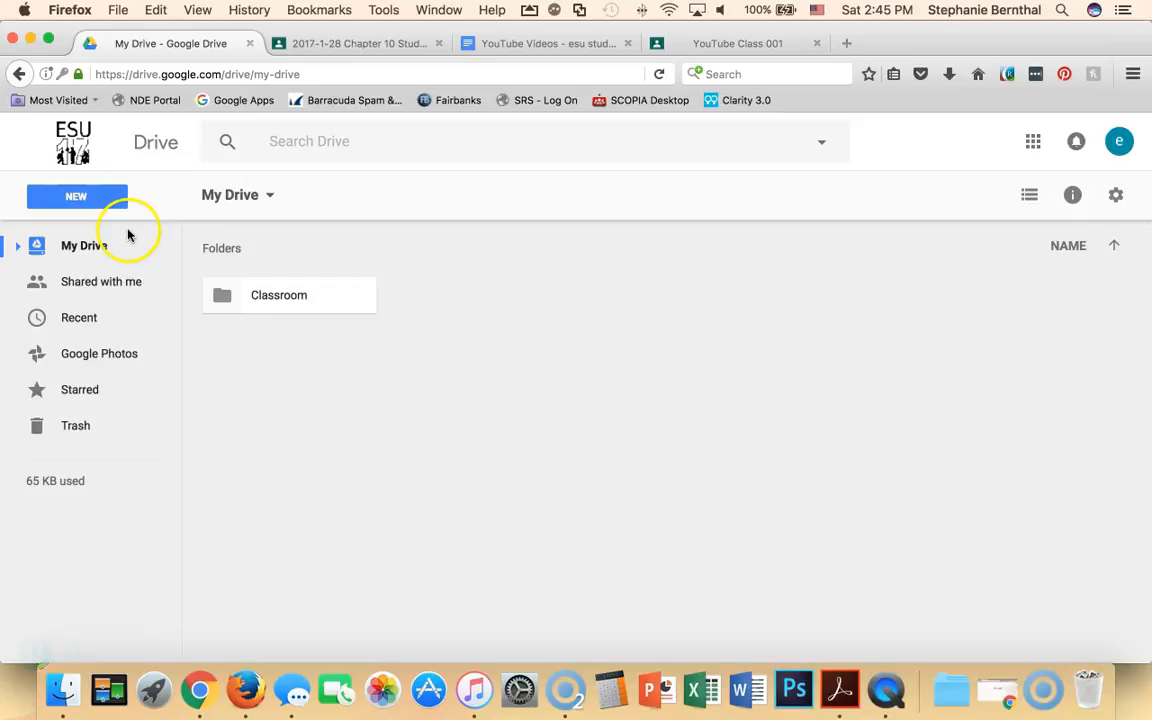